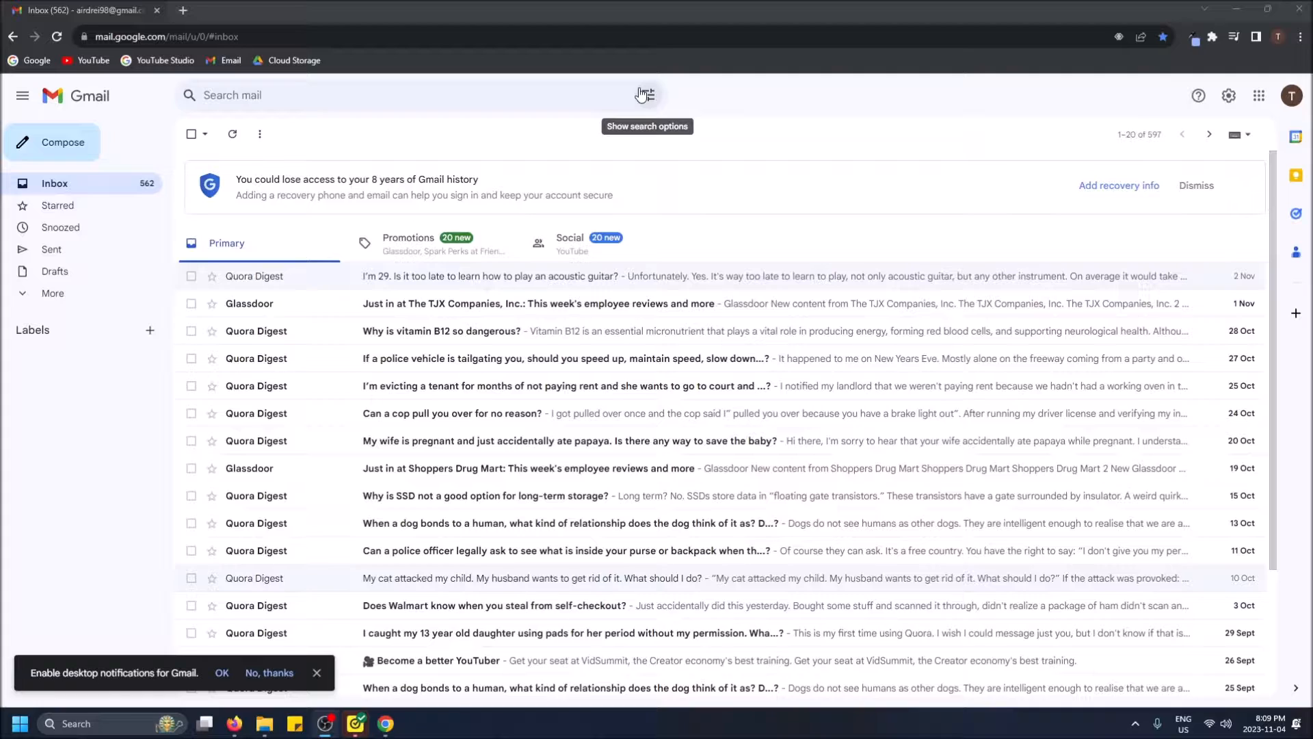
{"action": "mouse_move", "coordinate": [377, 98]}
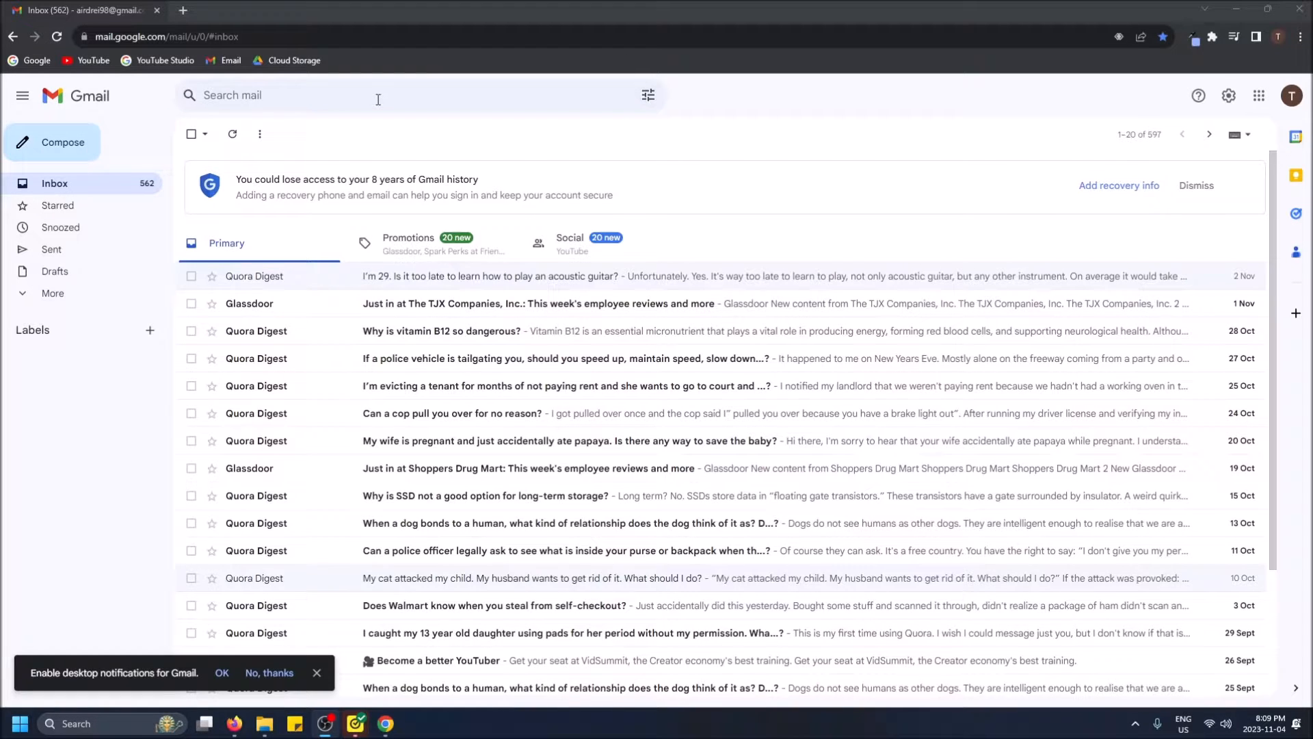
{"action": "mouse_move", "coordinate": [44, 312]}
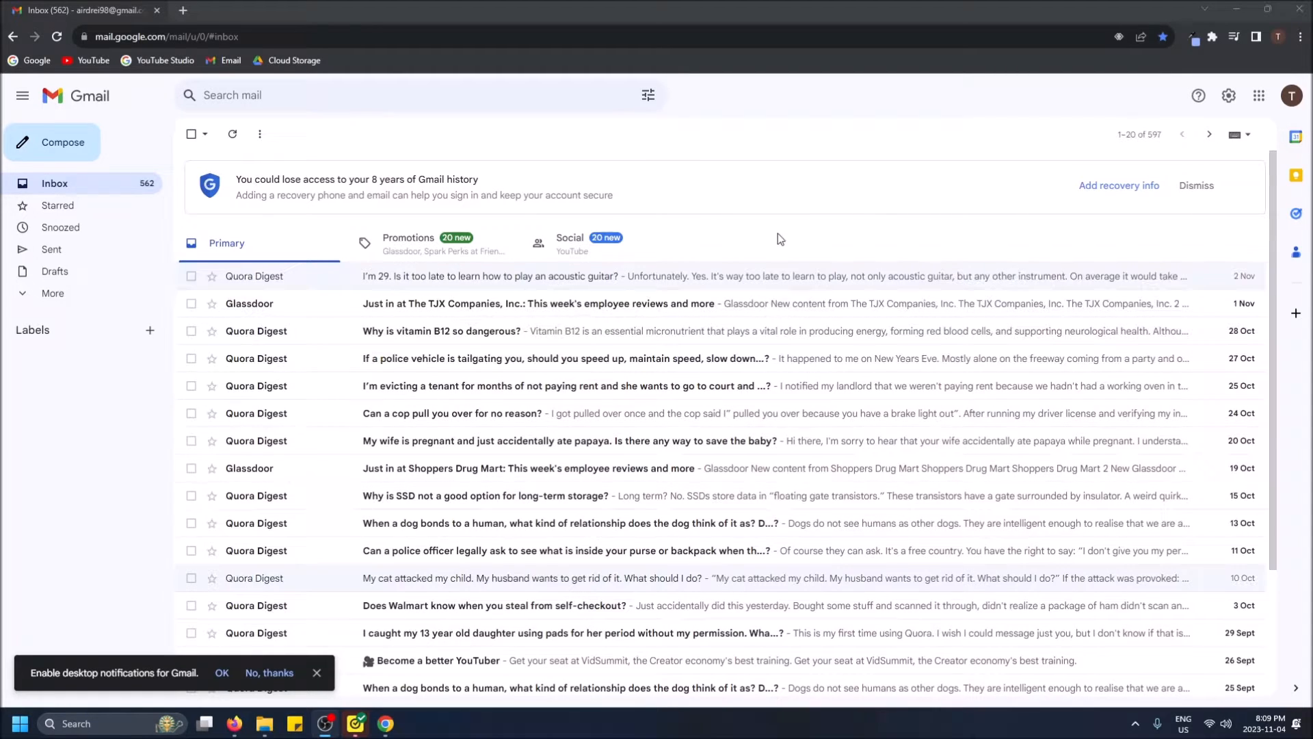
{"action": "mouse_move", "coordinate": [1228, 156]}
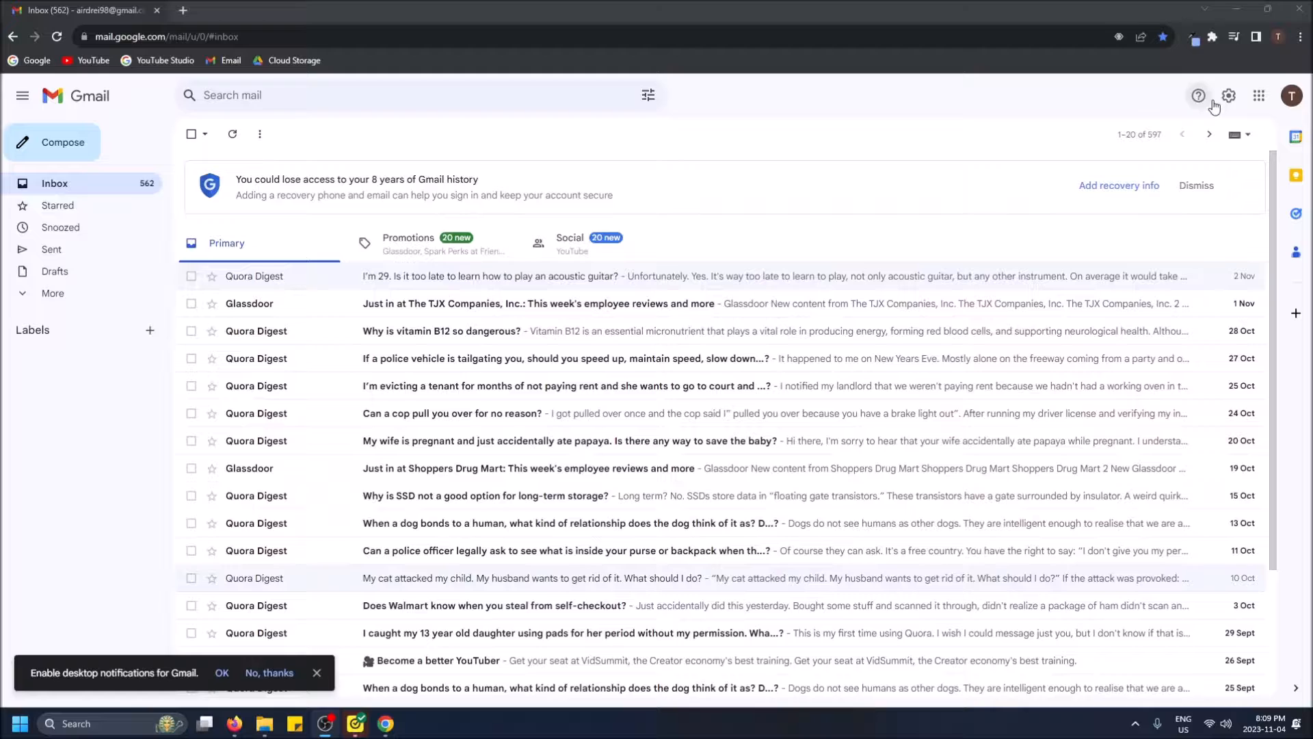
{"action": "mouse_move", "coordinate": [1229, 95]}
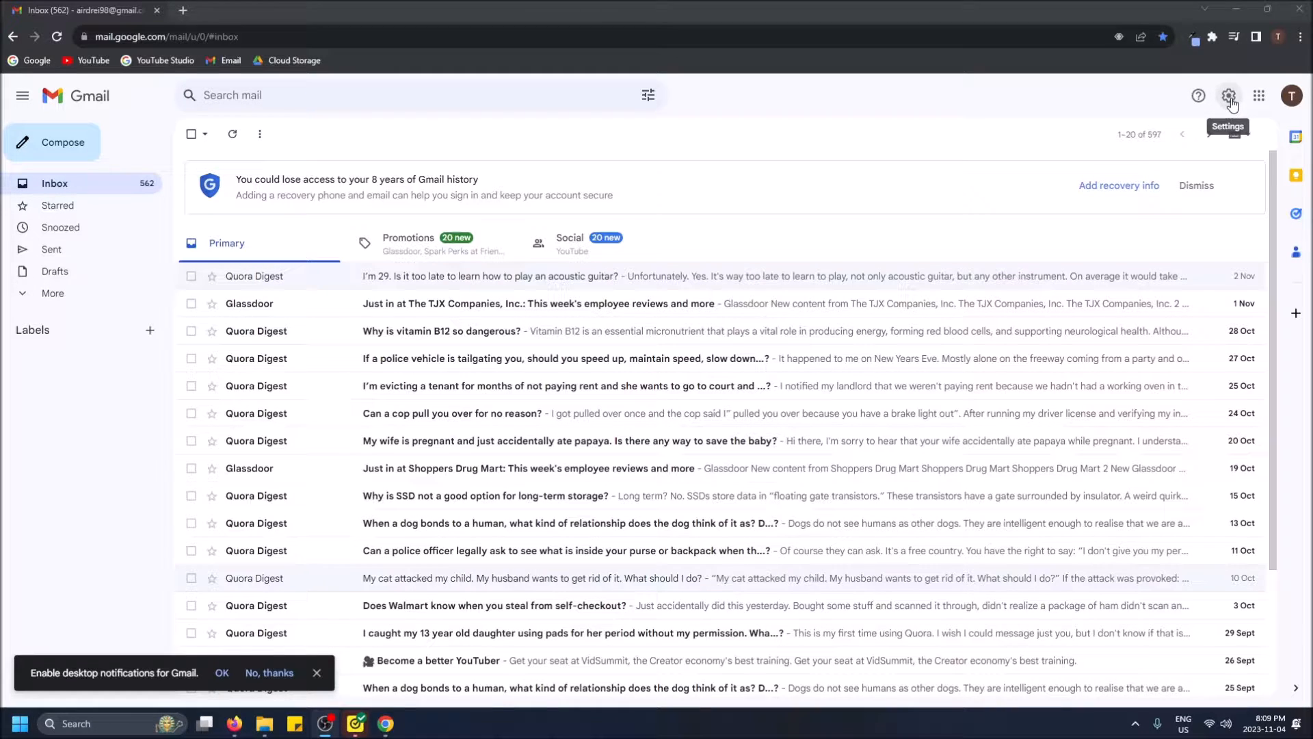
Reach the Signature section on the General tab of Gmail's full settings page.
{"action": "left_click", "coordinate": [1228, 94]}
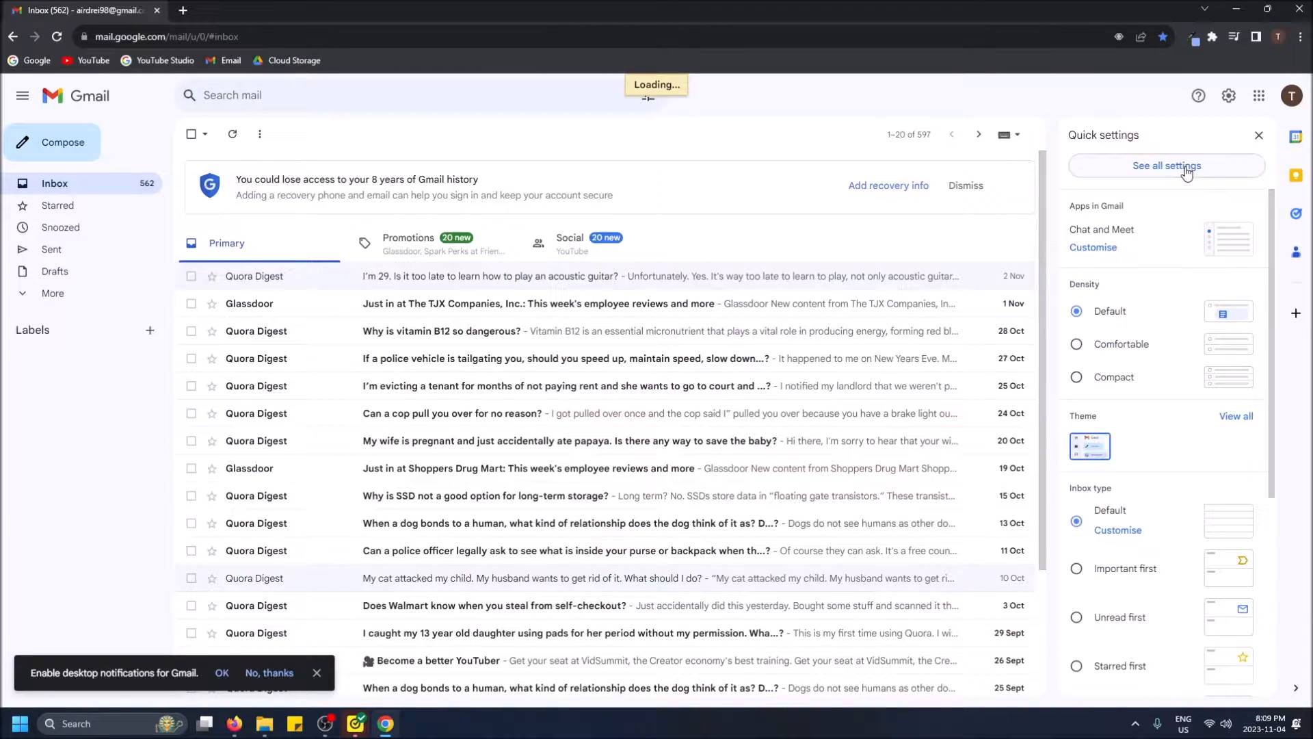
{"action": "left_click", "coordinate": [1167, 166]}
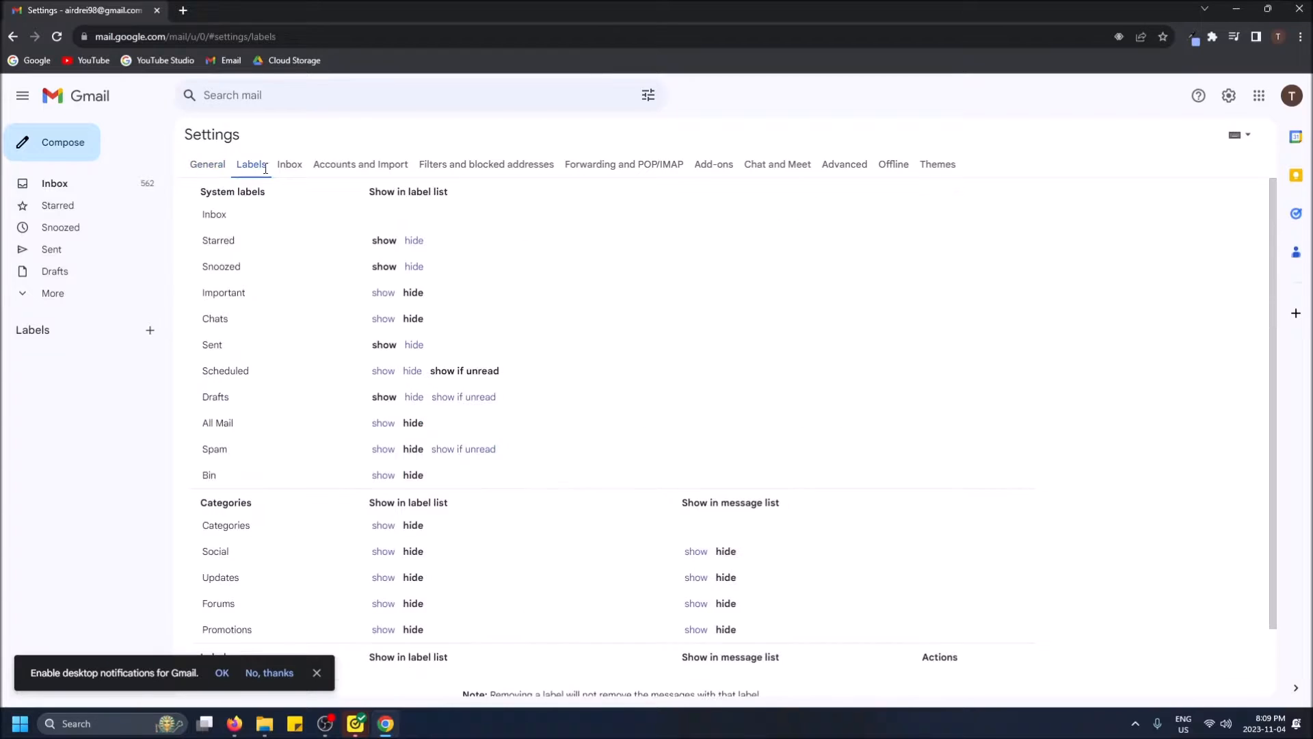
{"action": "left_click", "coordinate": [207, 164]}
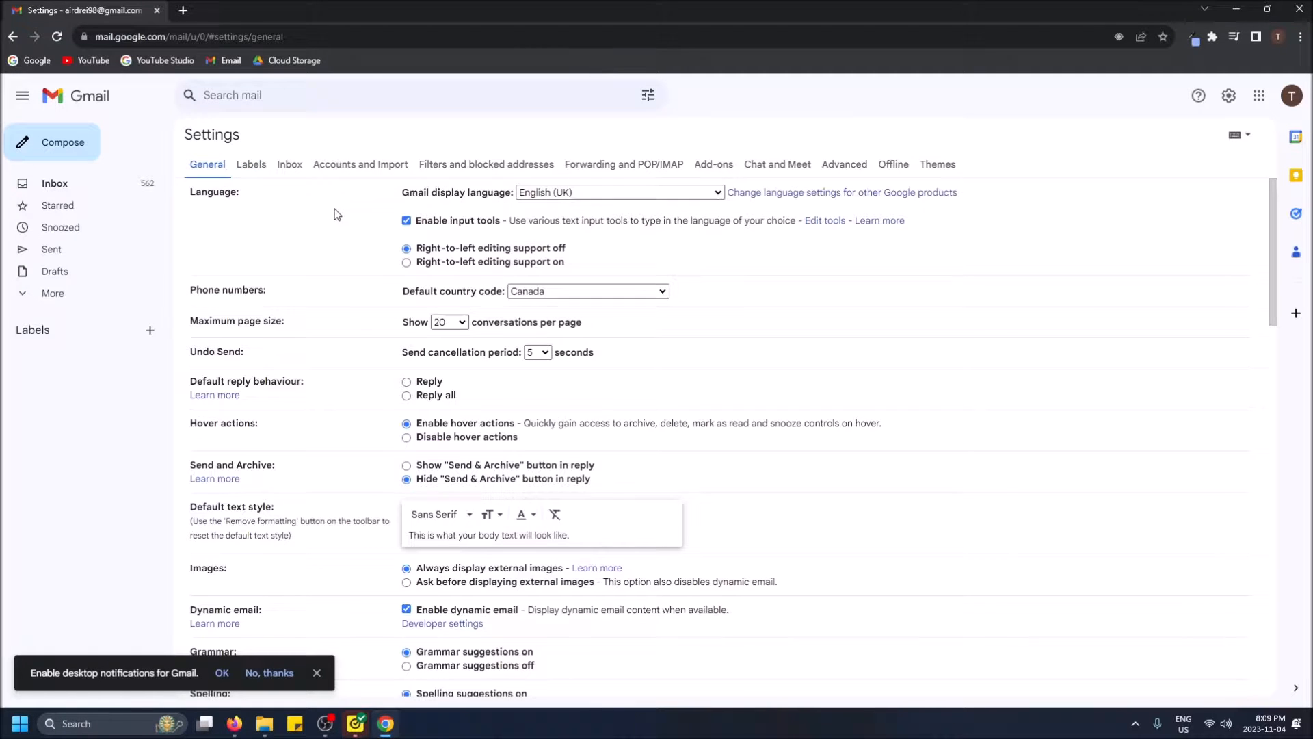
{"action": "scroll", "scroll_direction": "down", "scroll_amount": 3}
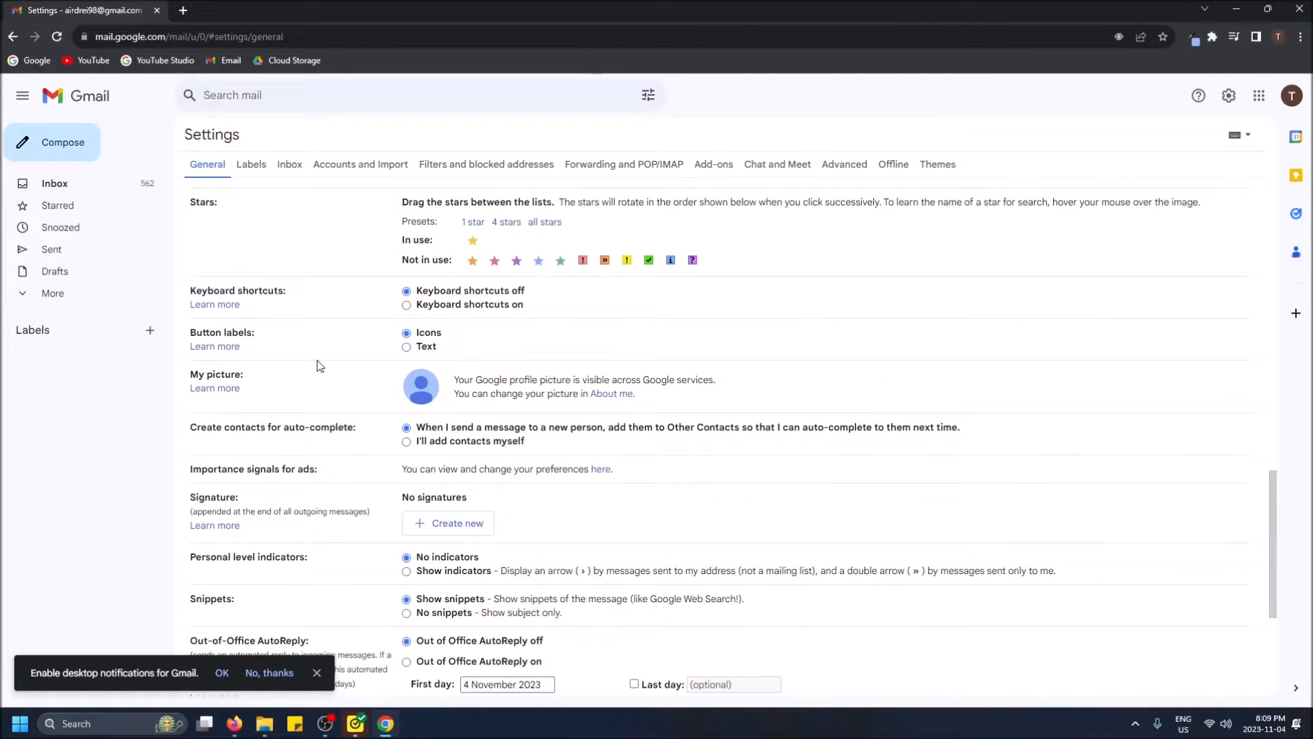
{"action": "scroll", "scroll_direction": "down", "scroll_amount": 3}
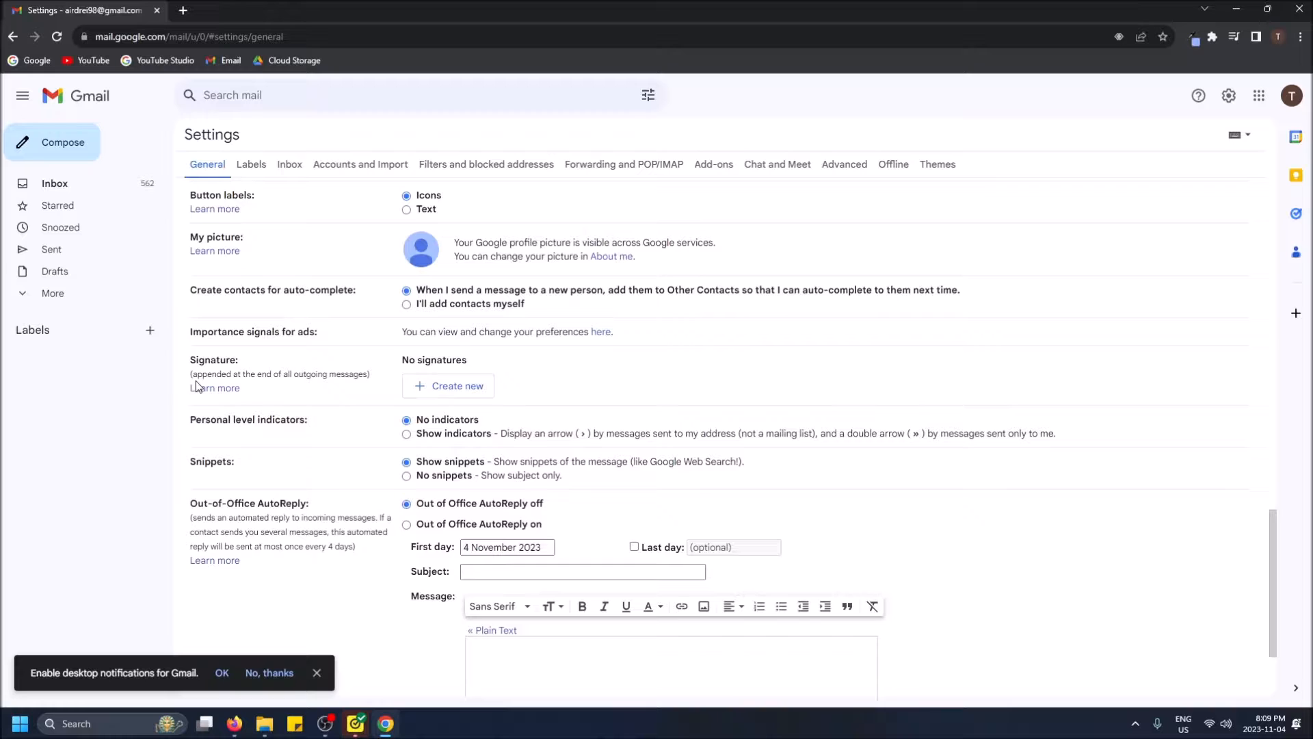
Create a new signature named 'Work Signature' with an empty editor.
{"action": "left_click", "coordinate": [448, 386]}
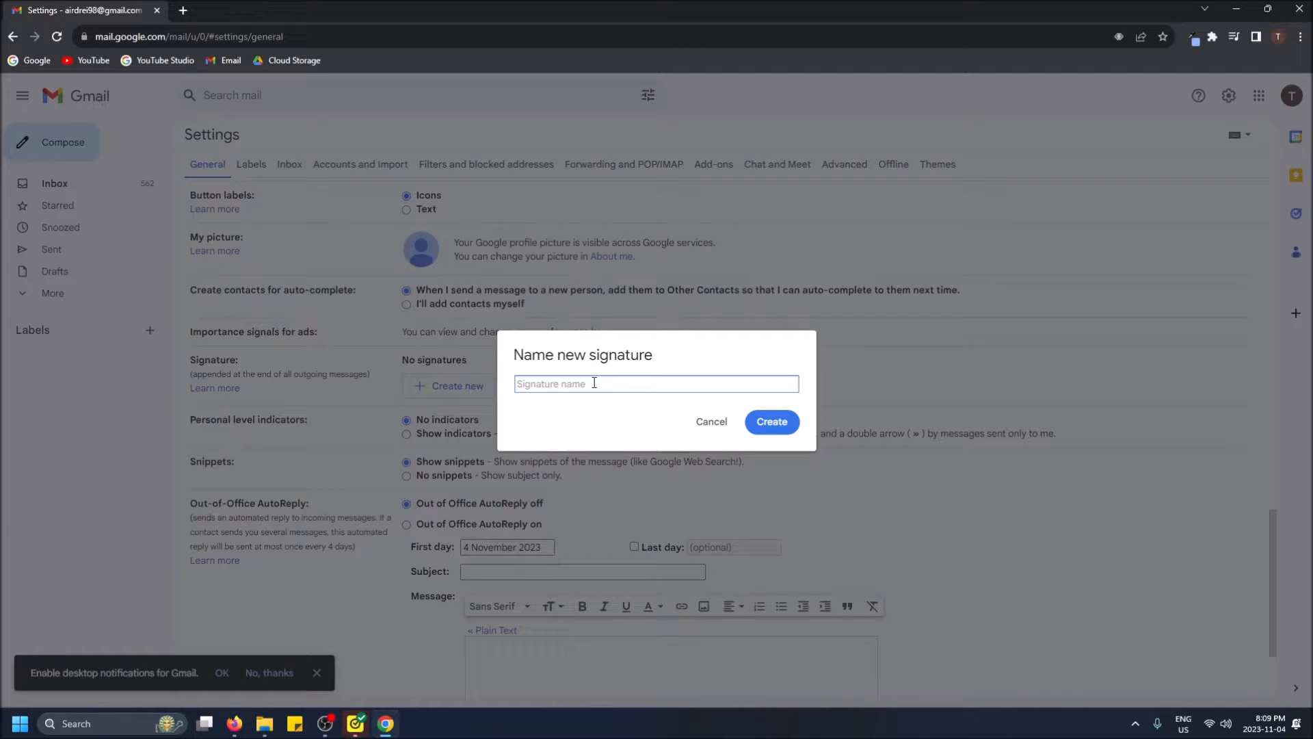
{"action": "type", "text": "wO"}
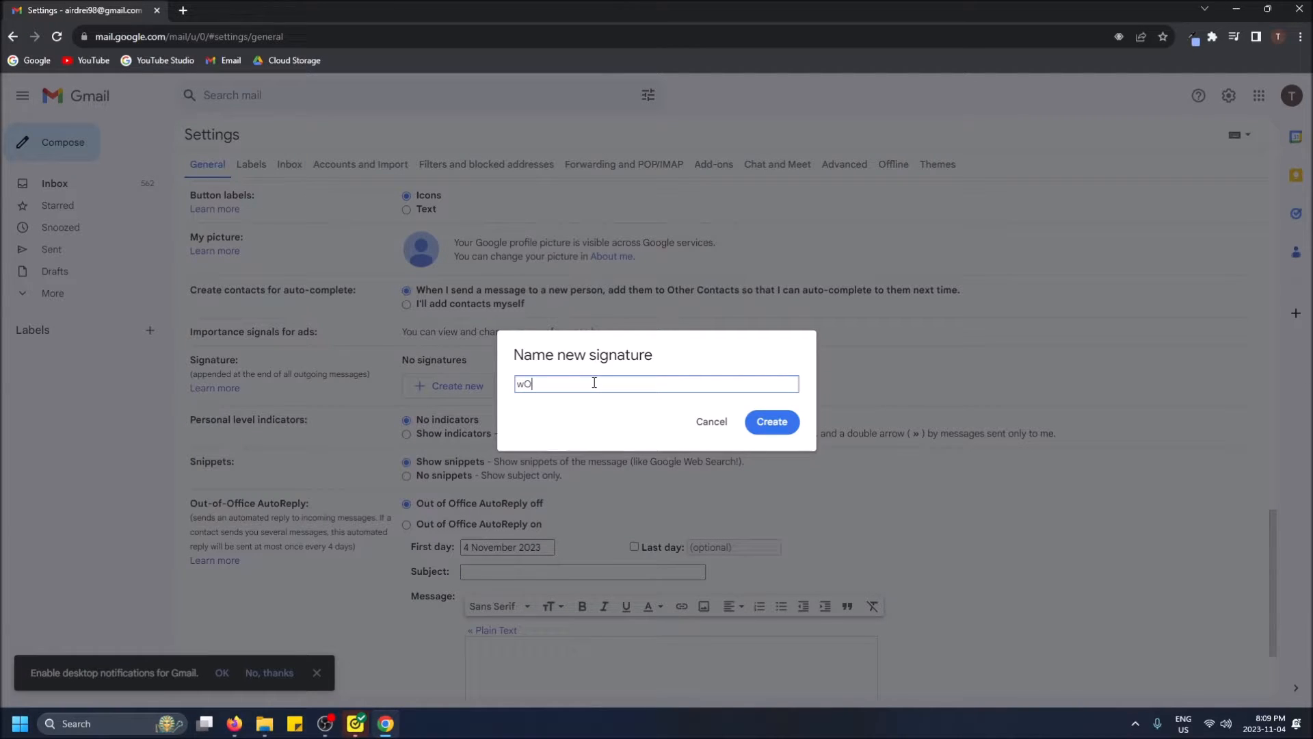
{"action": "type", "text": "Work S"}
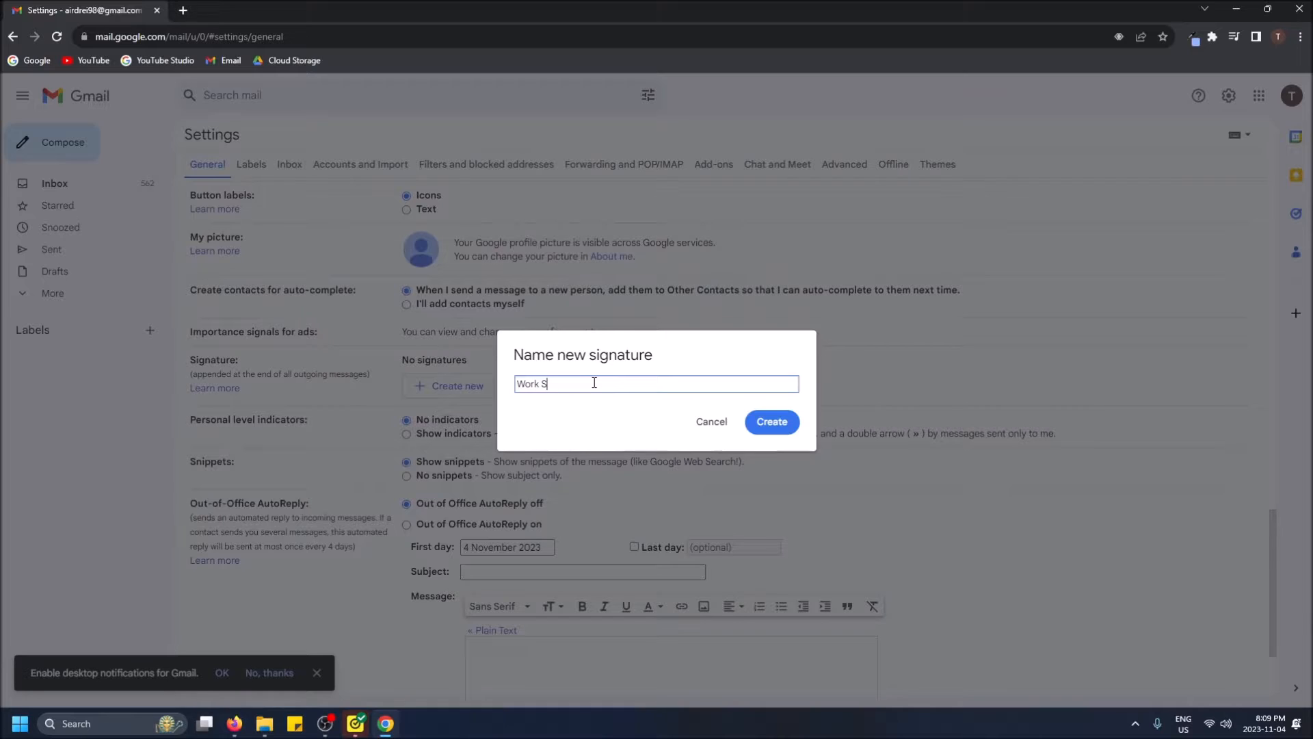
{"action": "type", "text": "ignature"}
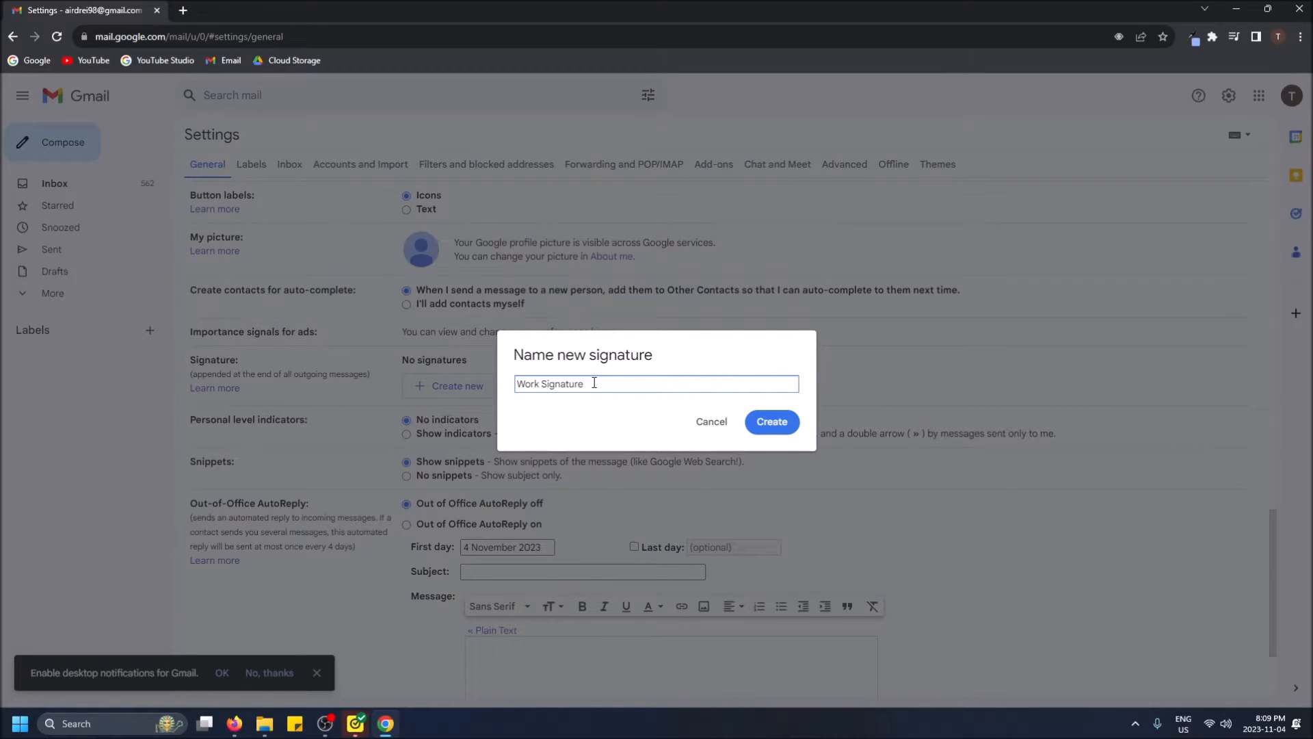
{"action": "left_click", "coordinate": [770, 421]}
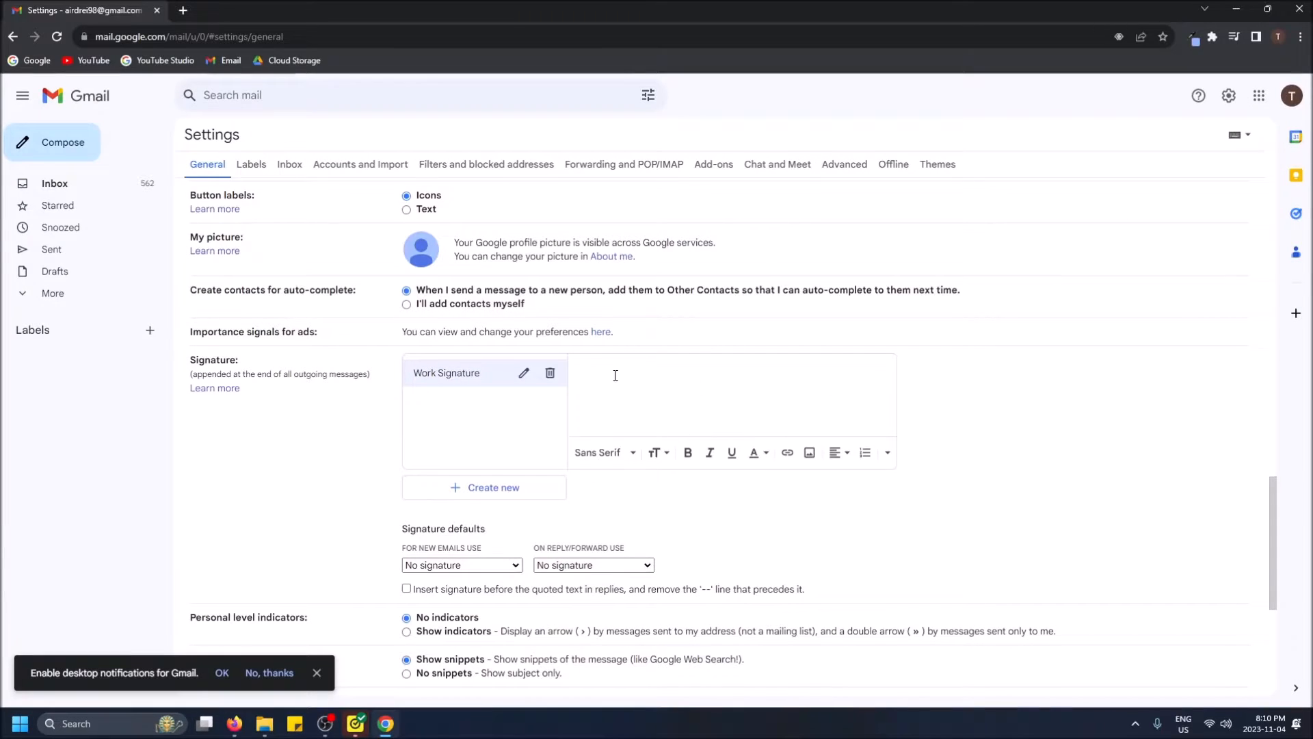
{"action": "mouse_move", "coordinate": [656, 375]}
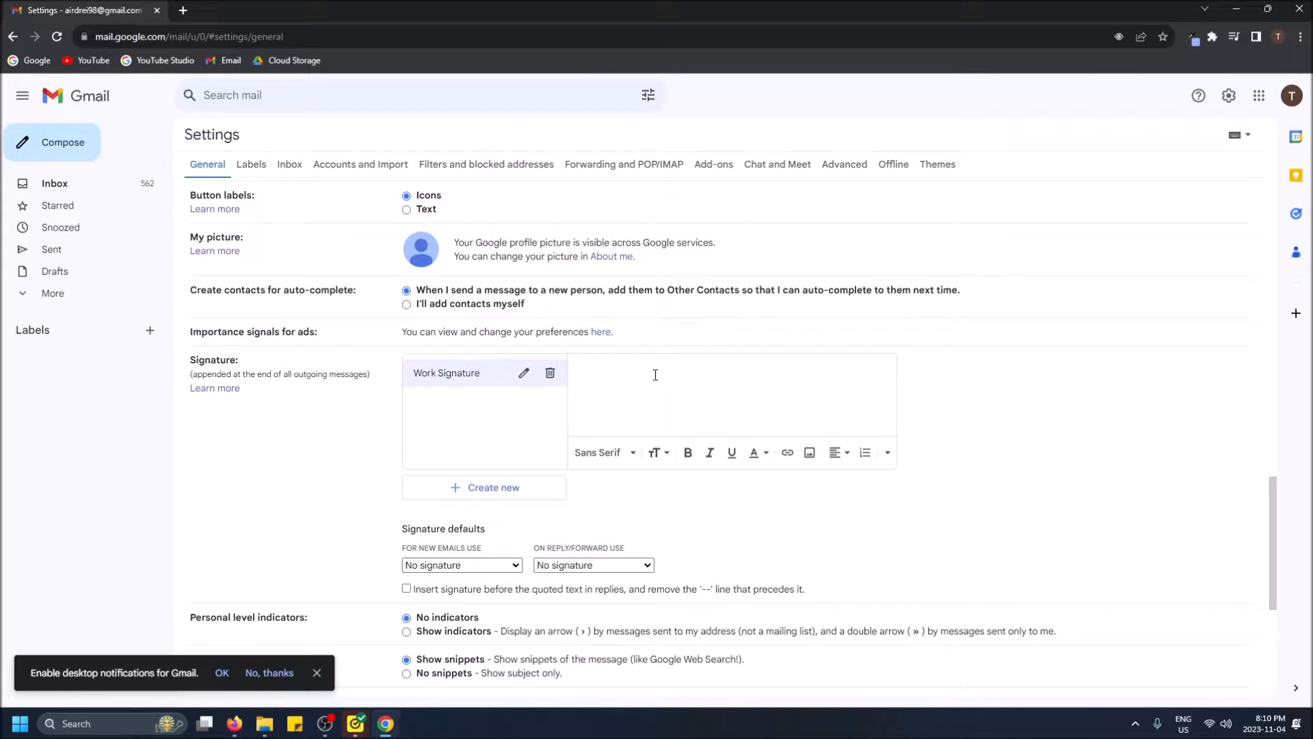
{"action": "mouse_move", "coordinate": [659, 378]}
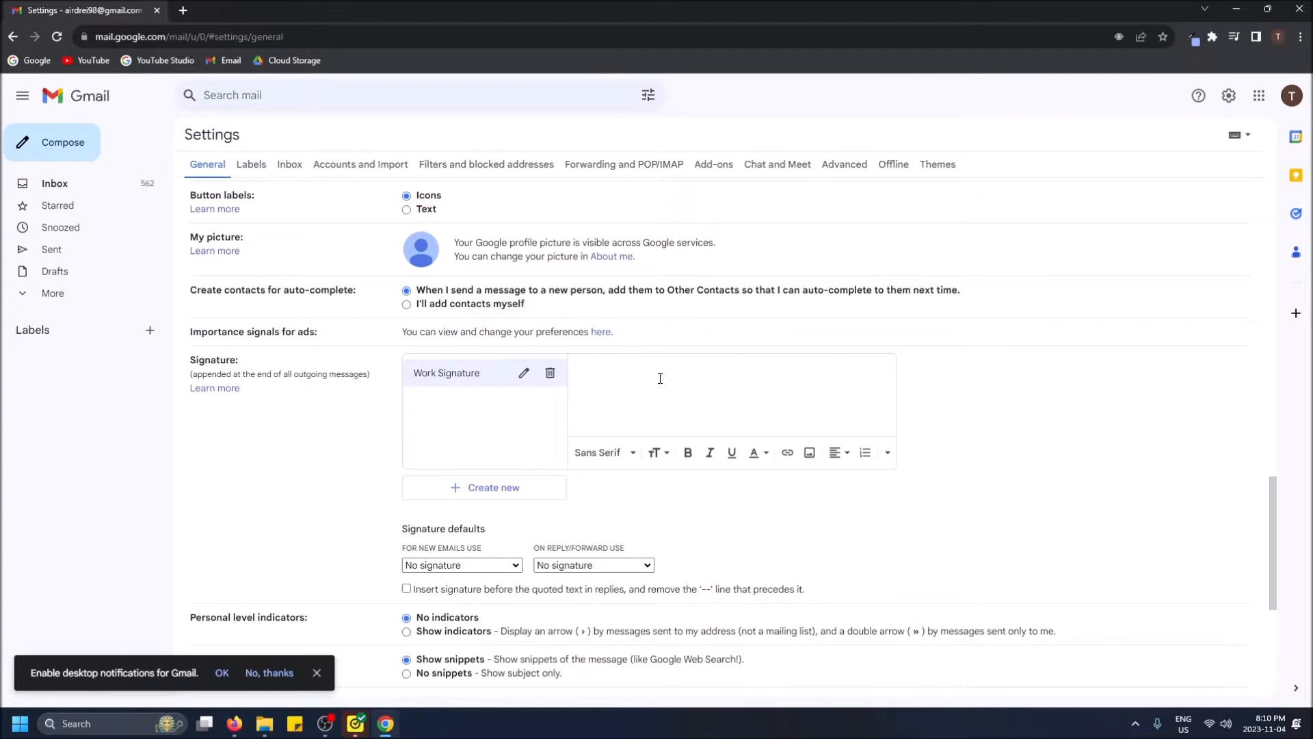
Enter the name 'Andrei Tester' as the first line of the signature.
{"action": "type", "text": "Andrei T"}
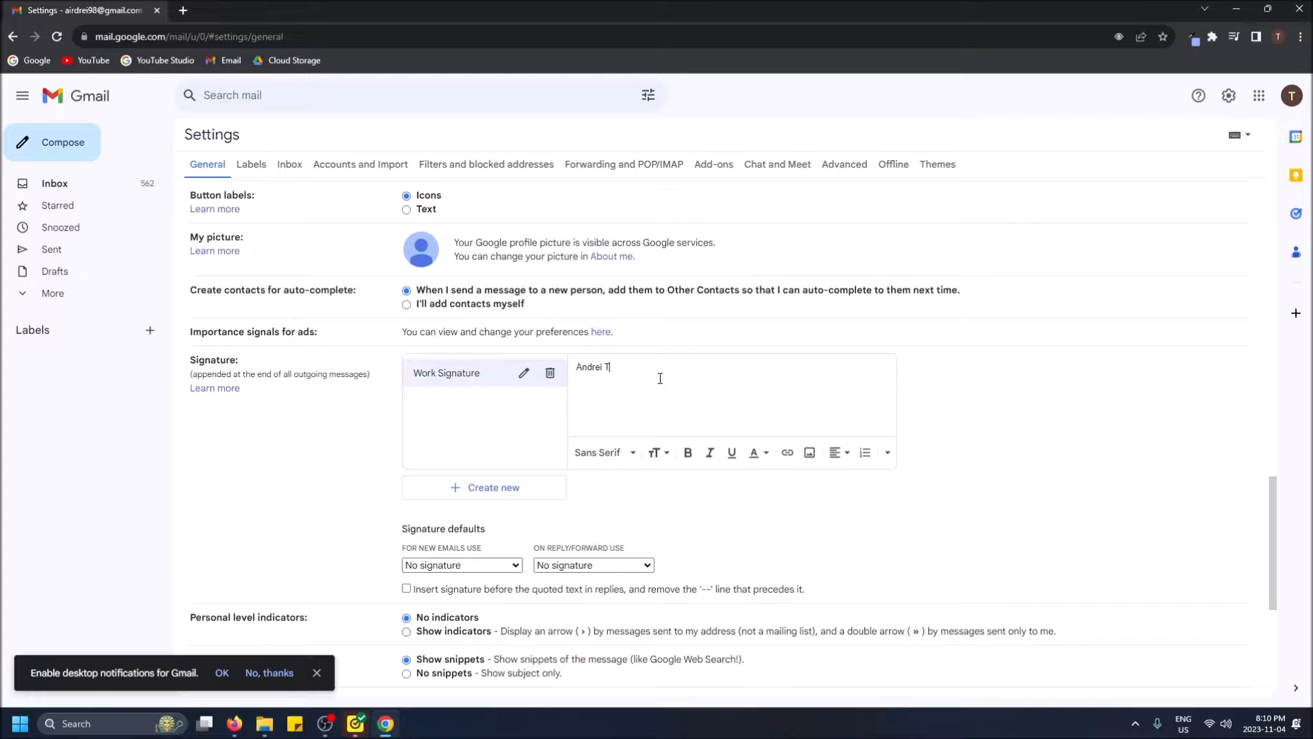
{"action": "type", "text": "ester"}
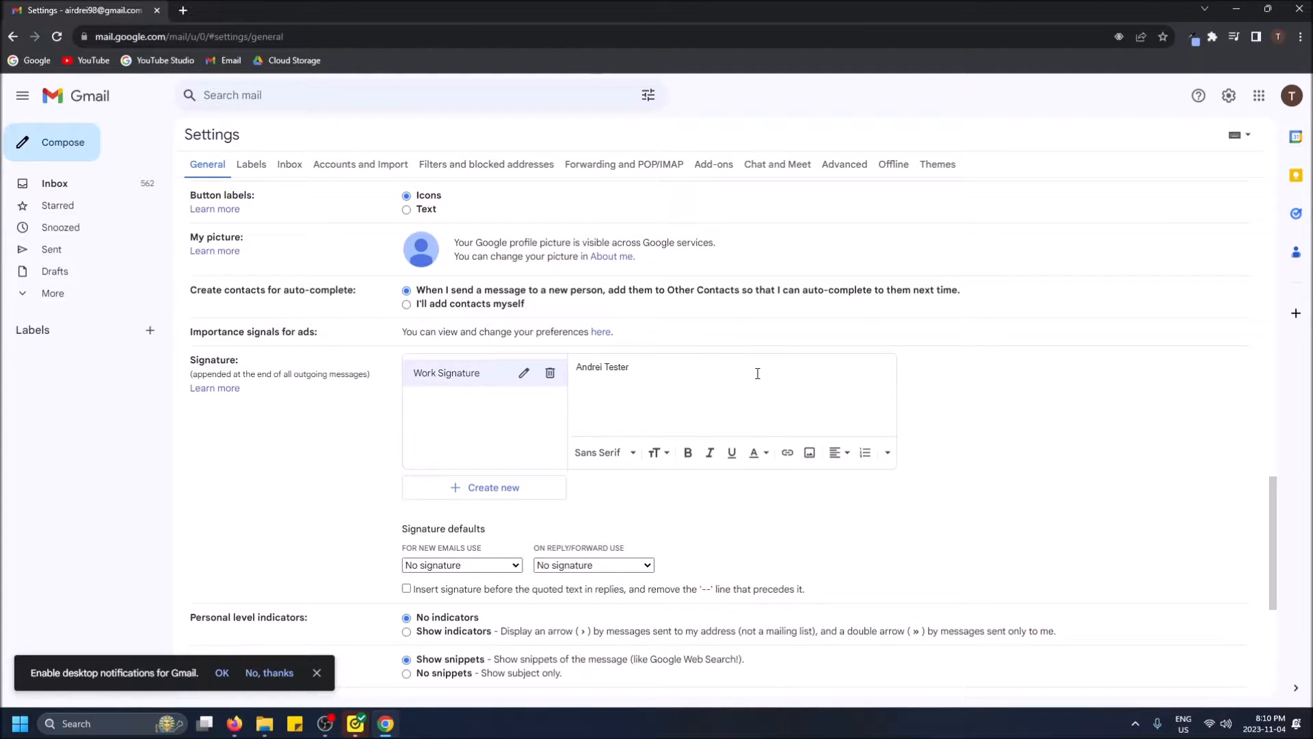
{"action": "mouse_move", "coordinate": [587, 383]}
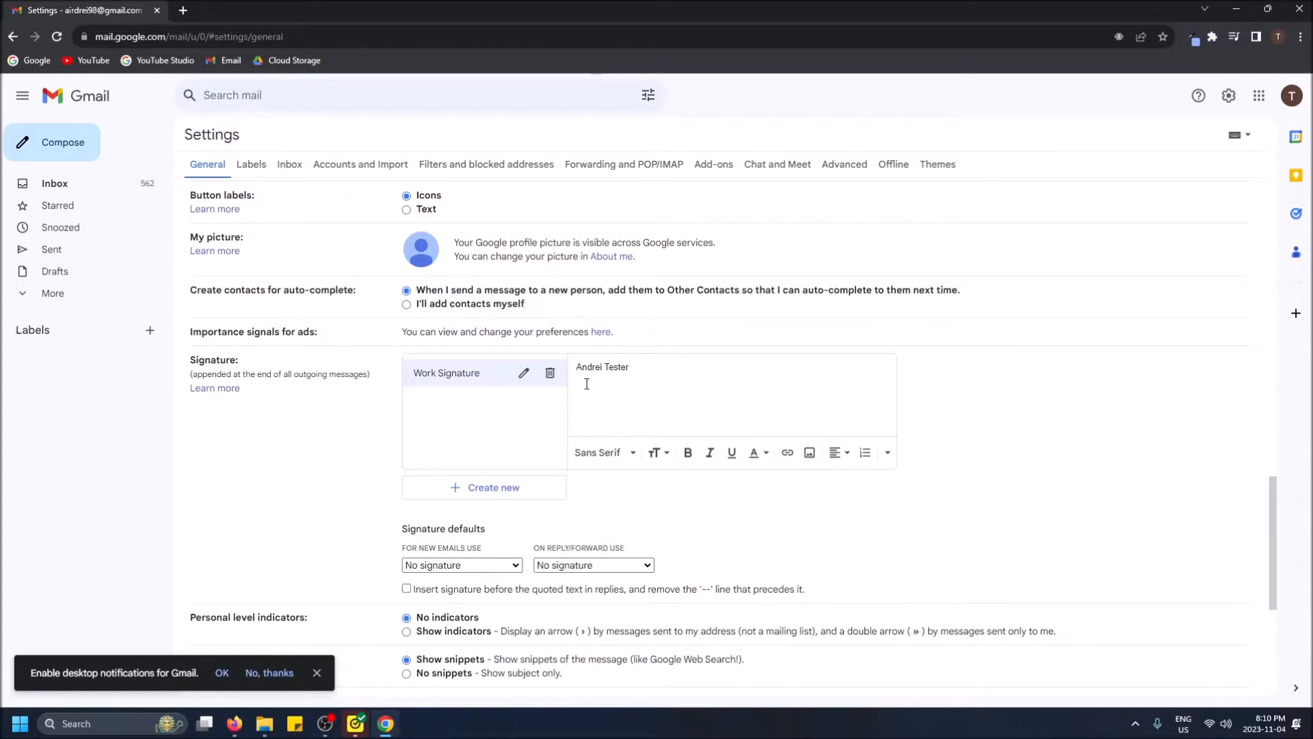
Upload the logo image from the computer into the Work Signature editor.
{"action": "left_click", "coordinate": [808, 453]}
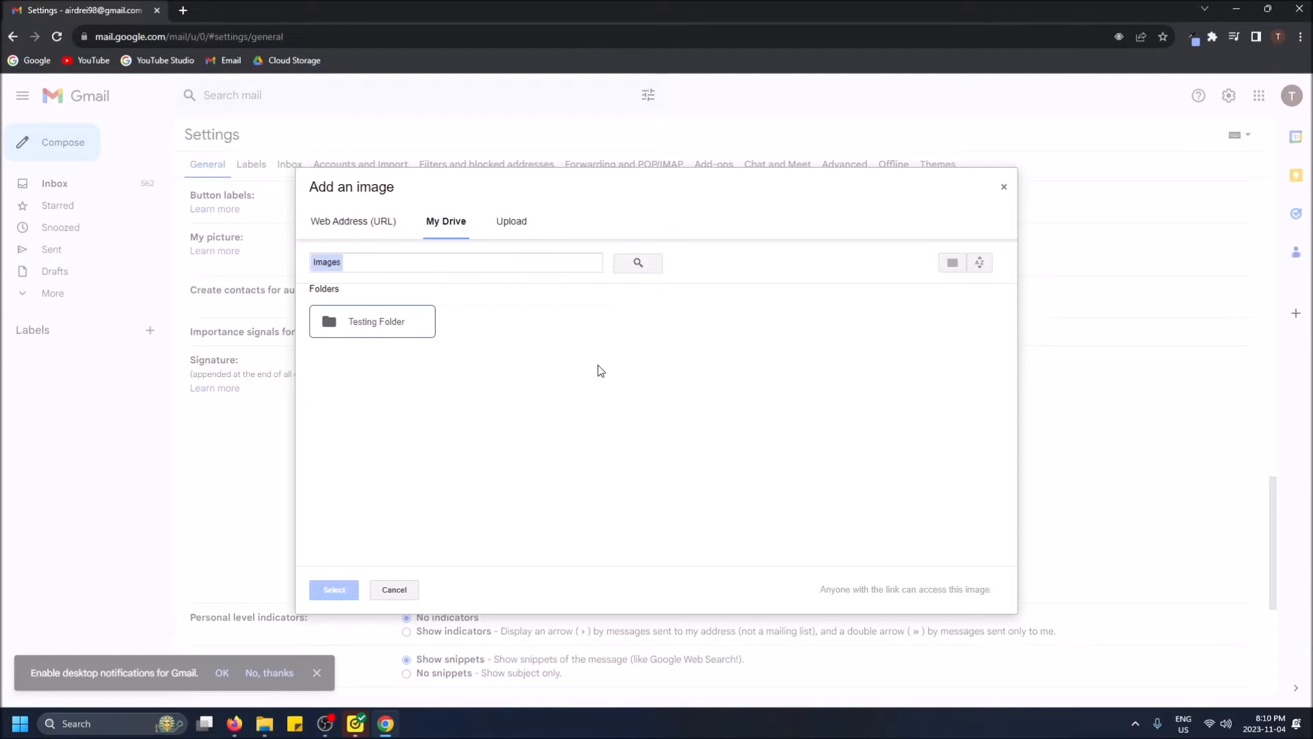
{"action": "left_click", "coordinate": [510, 221]}
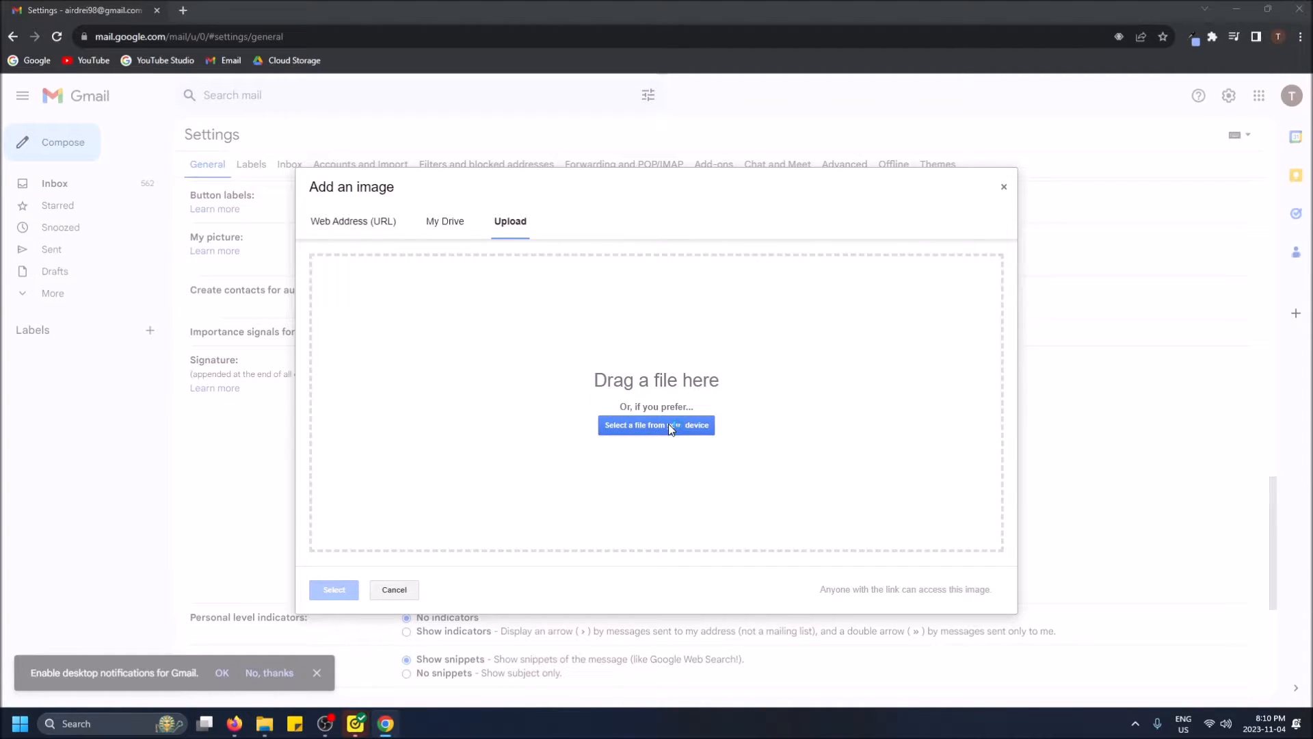
{"action": "left_click", "coordinate": [656, 424]}
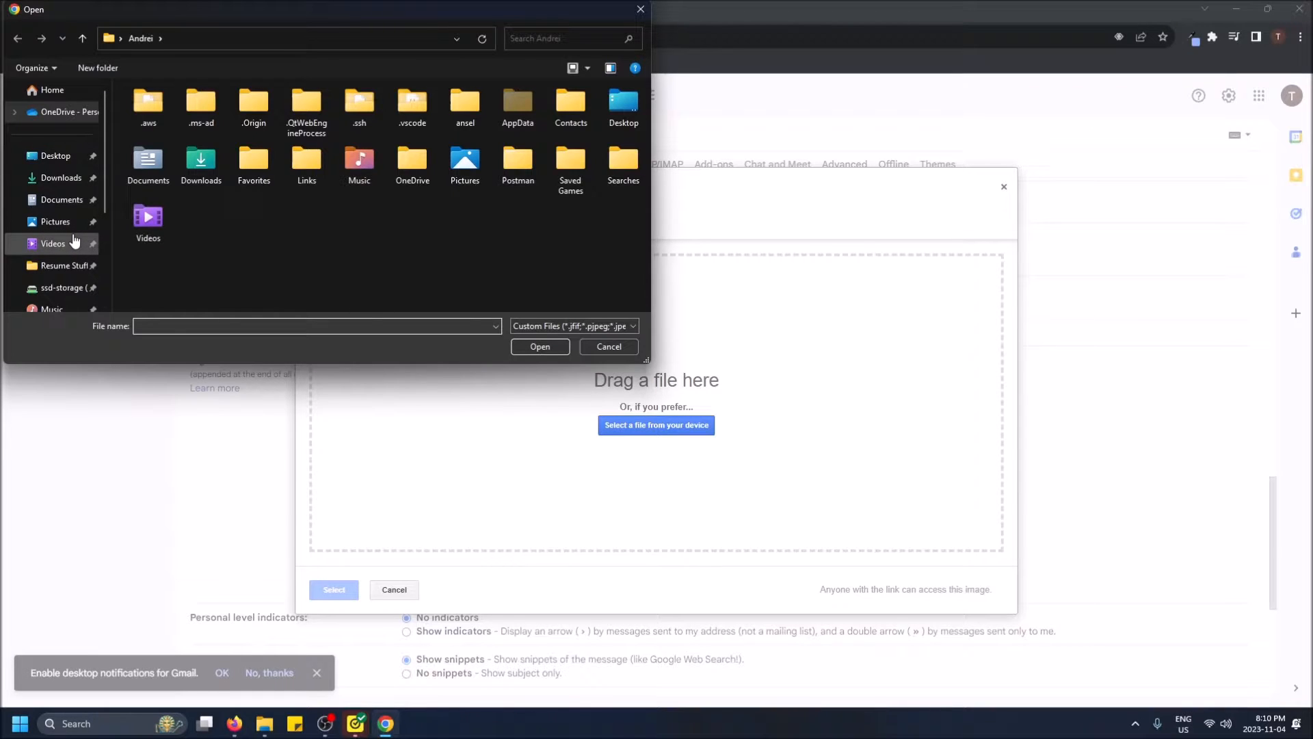
{"action": "left_click", "coordinate": [55, 222]}
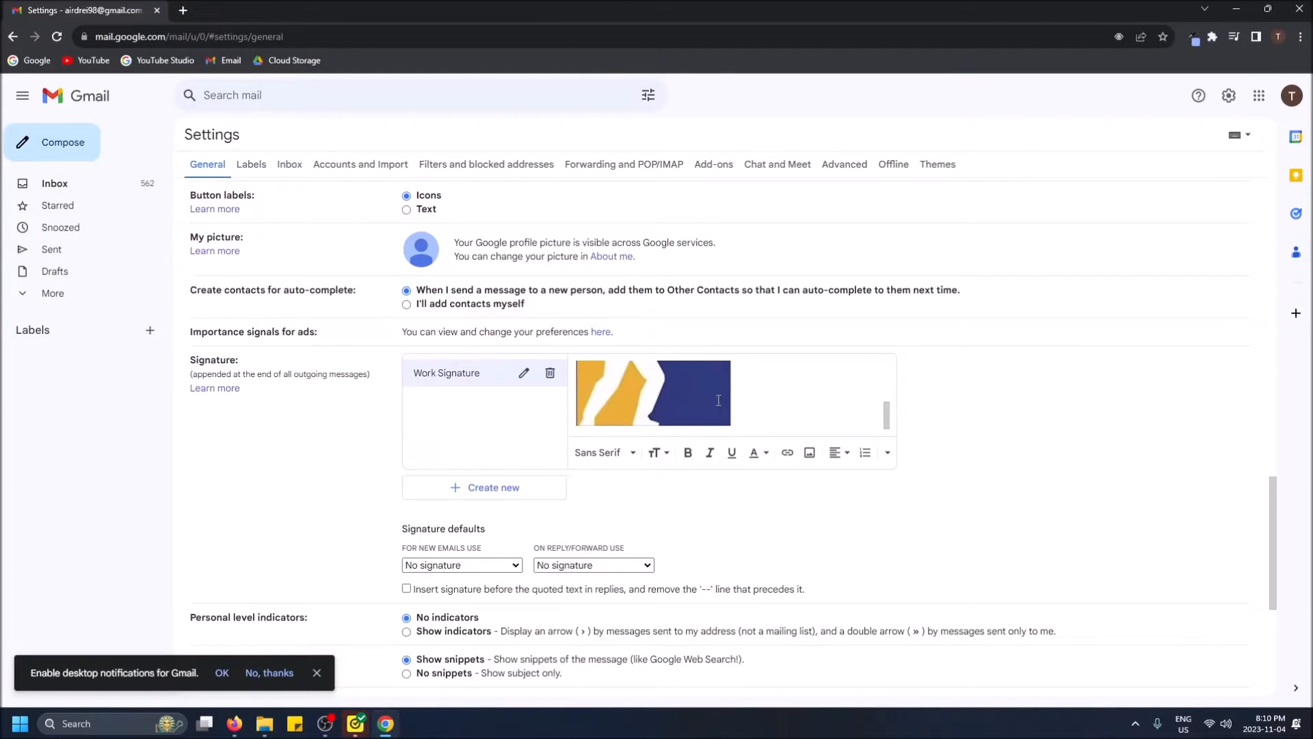
Add 'Andrei Tester' and a bold 'Game Developer' job title above the logo.
{"action": "type", "text": "Andrei Tester"}
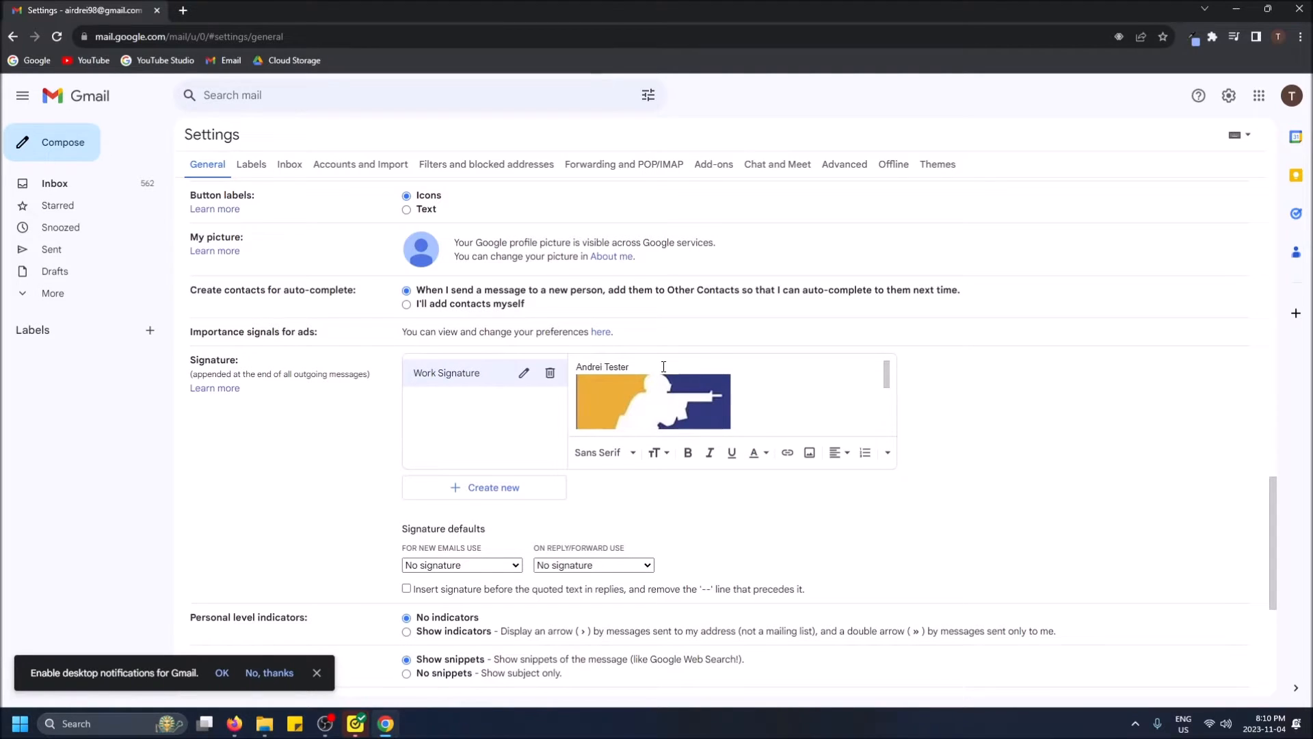
{"action": "type", "text": ","}
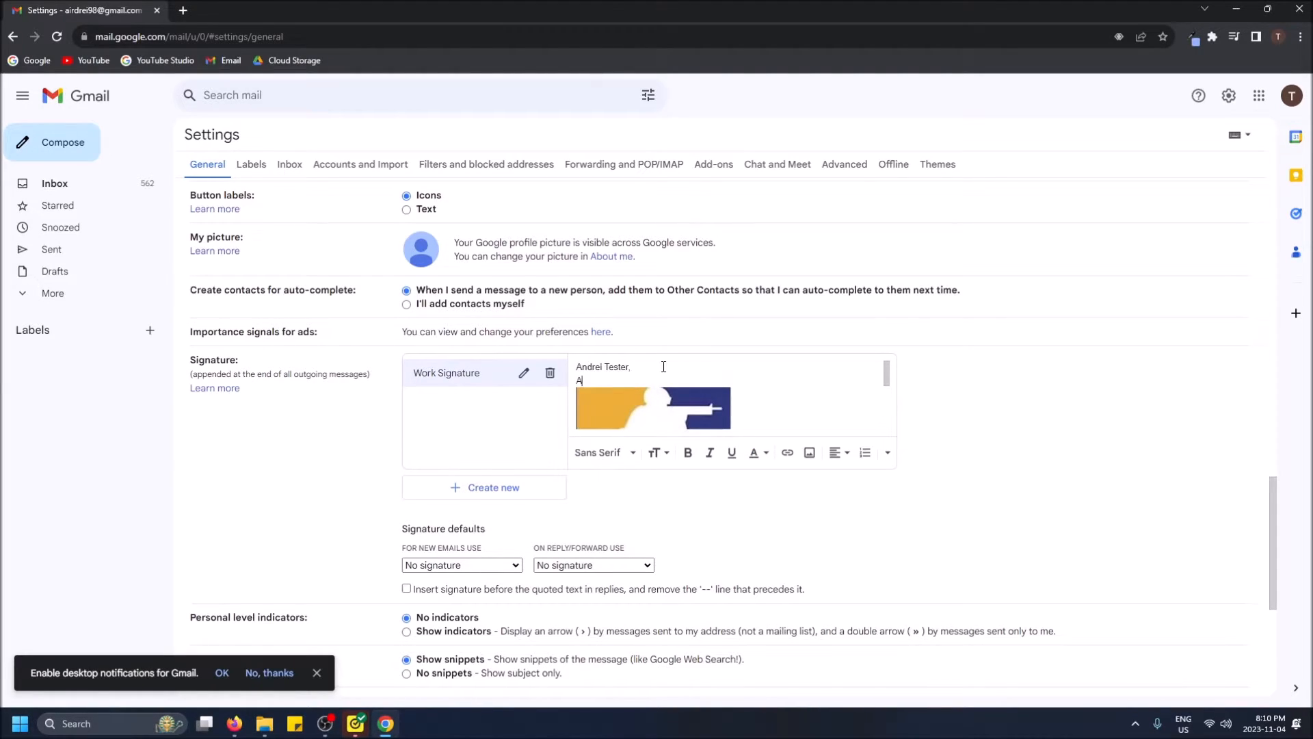
{"action": "type", "text": "Game Developer"}
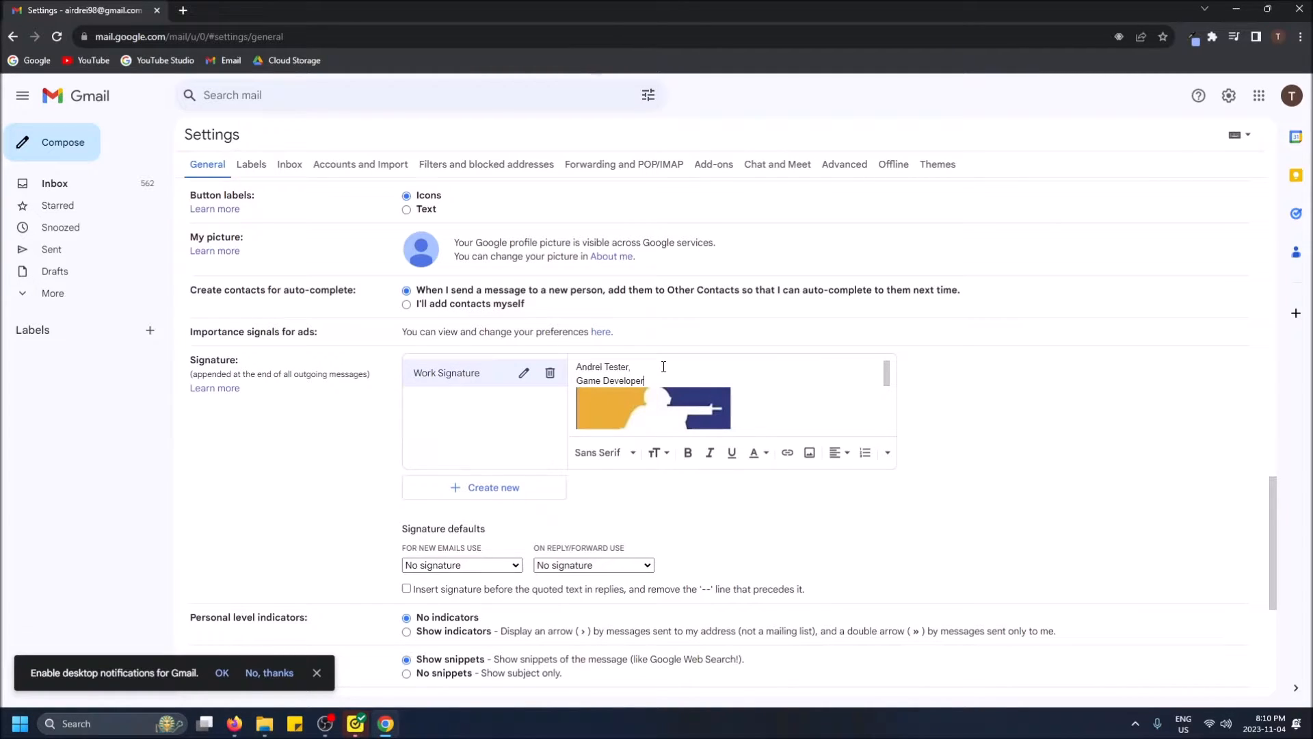
{"action": "double_click", "coordinate": [610, 380]}
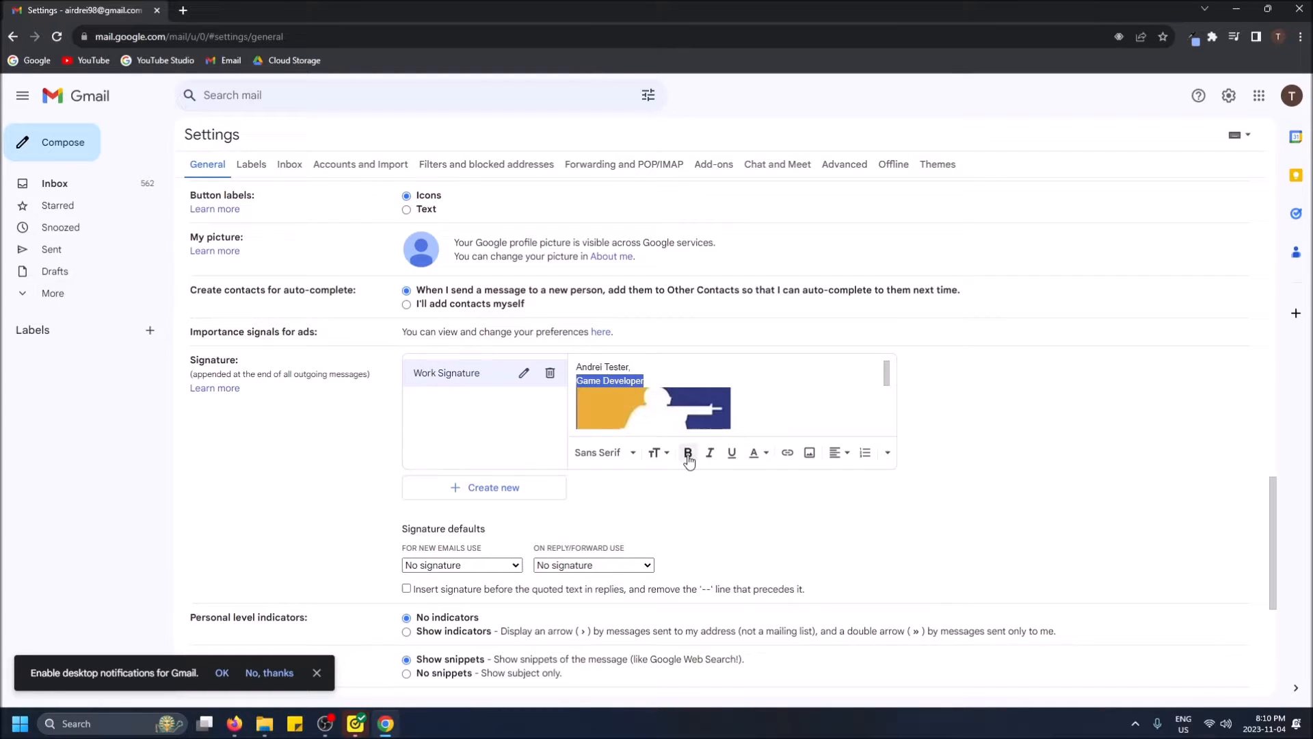
{"action": "left_click", "coordinate": [602, 453]}
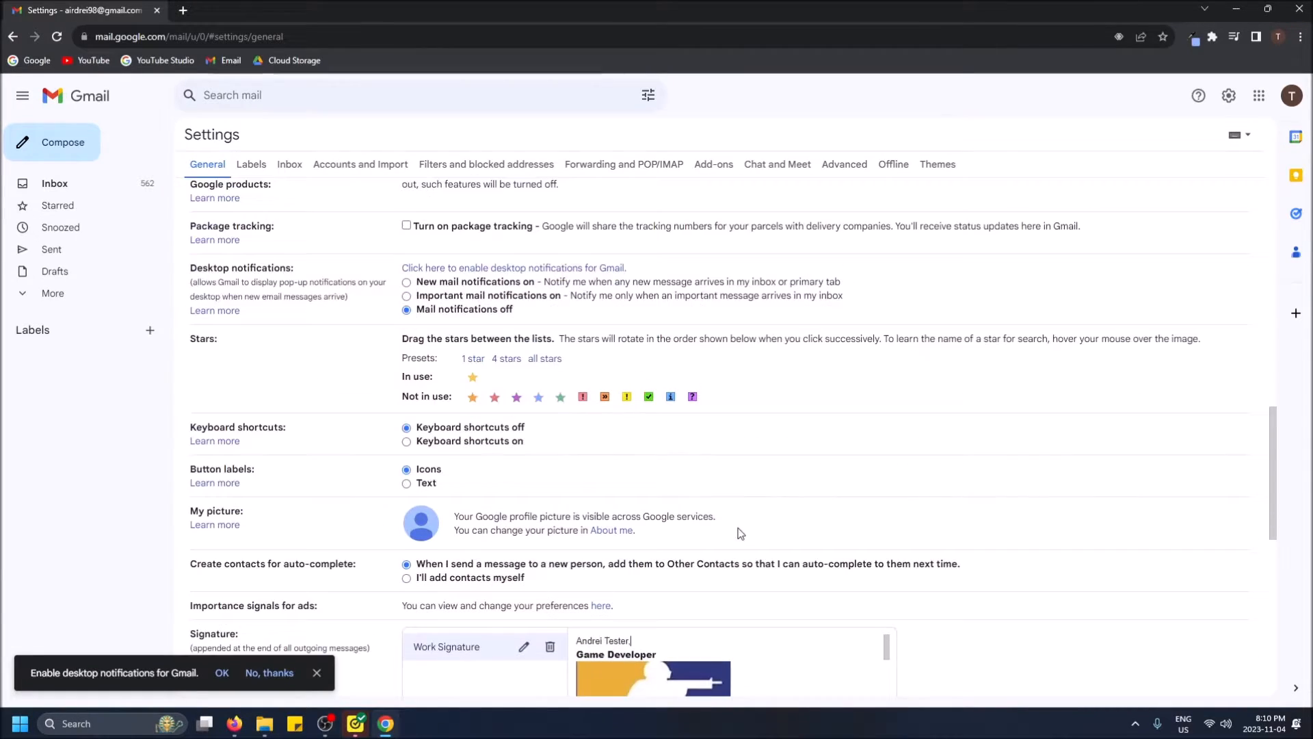
Set Work Signature as the default for new emails and for replies/forwards.
{"action": "scroll", "scroll_direction": "down", "scroll_amount": 3}
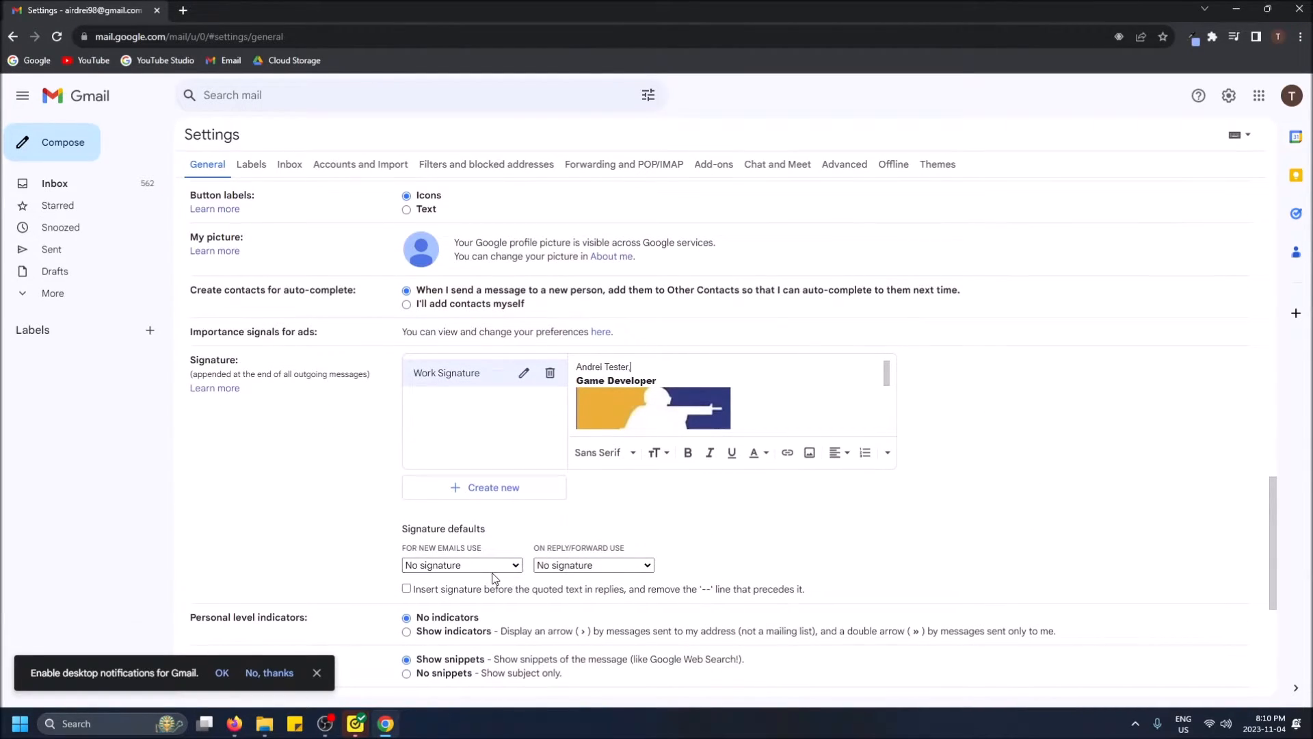
{"action": "scroll", "scroll_direction": "down", "scroll_amount": 3}
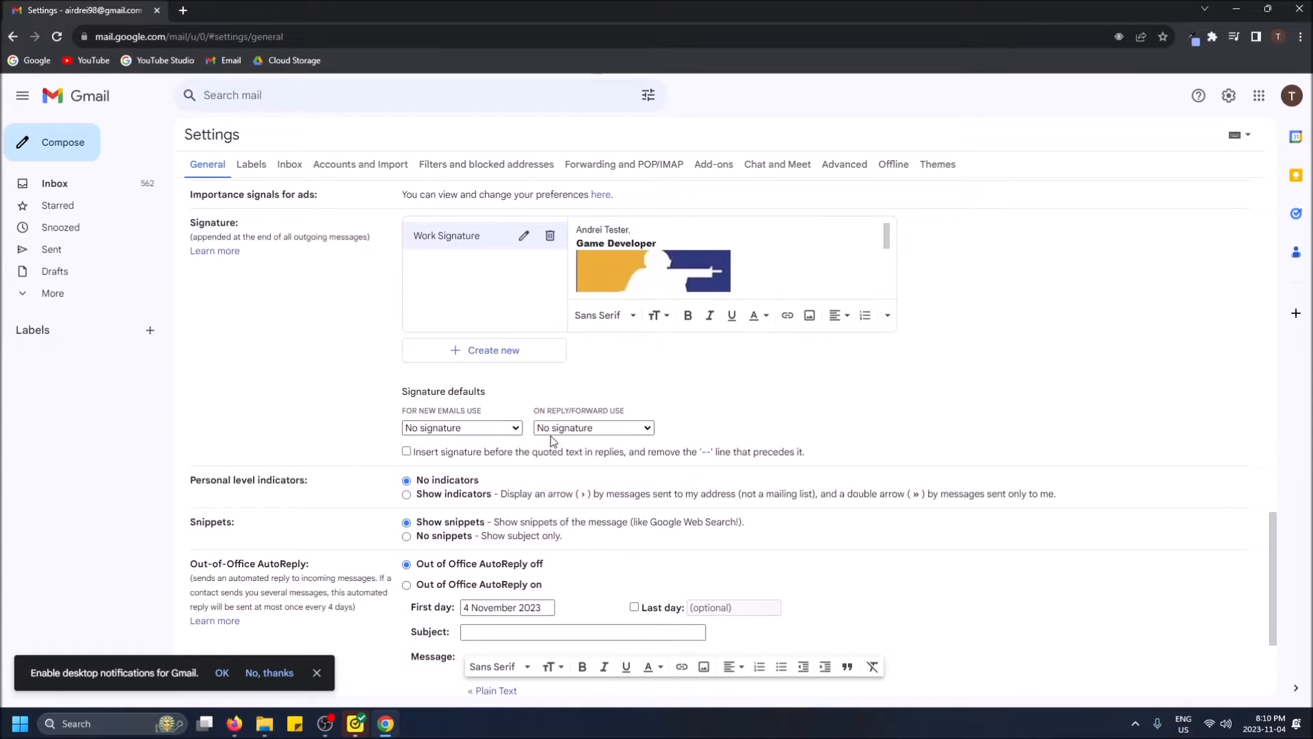
{"action": "left_click", "coordinate": [461, 427]}
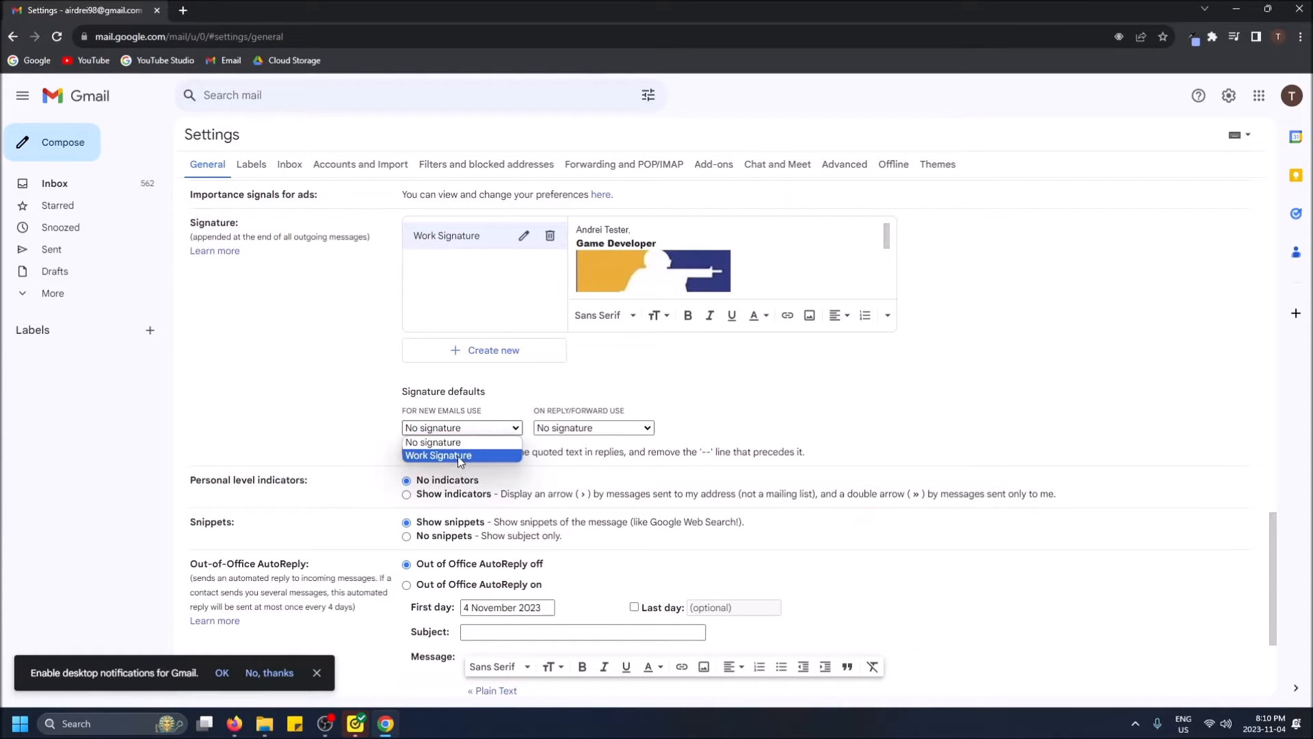
{"action": "left_click", "coordinate": [438, 455]}
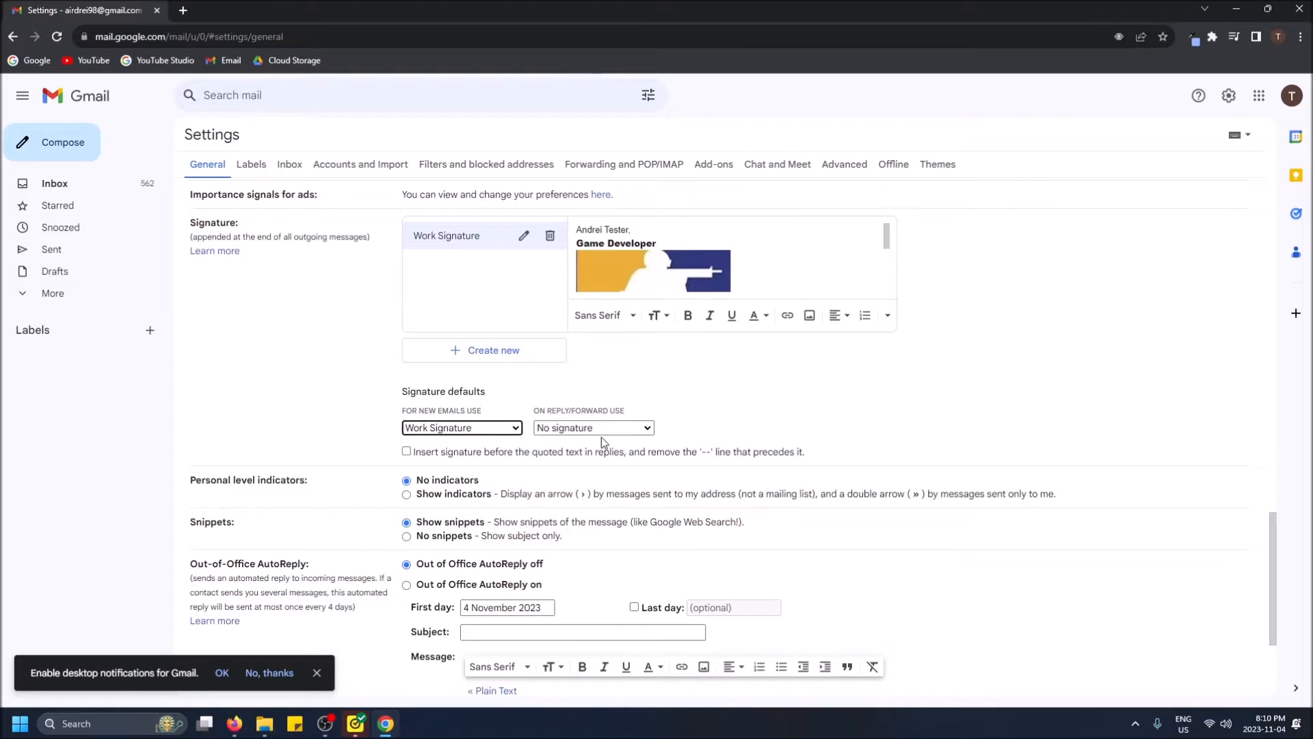
{"action": "left_click", "coordinate": [592, 427]}
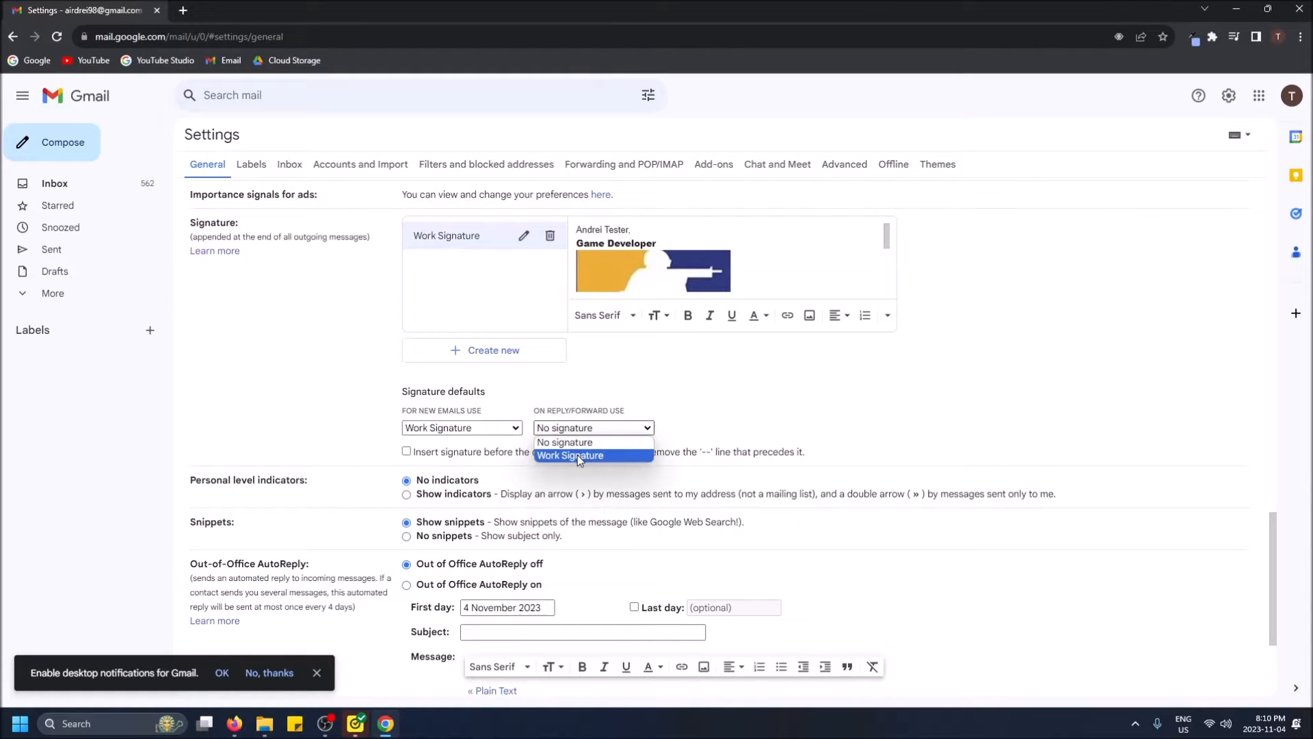
{"action": "left_click", "coordinate": [570, 454]}
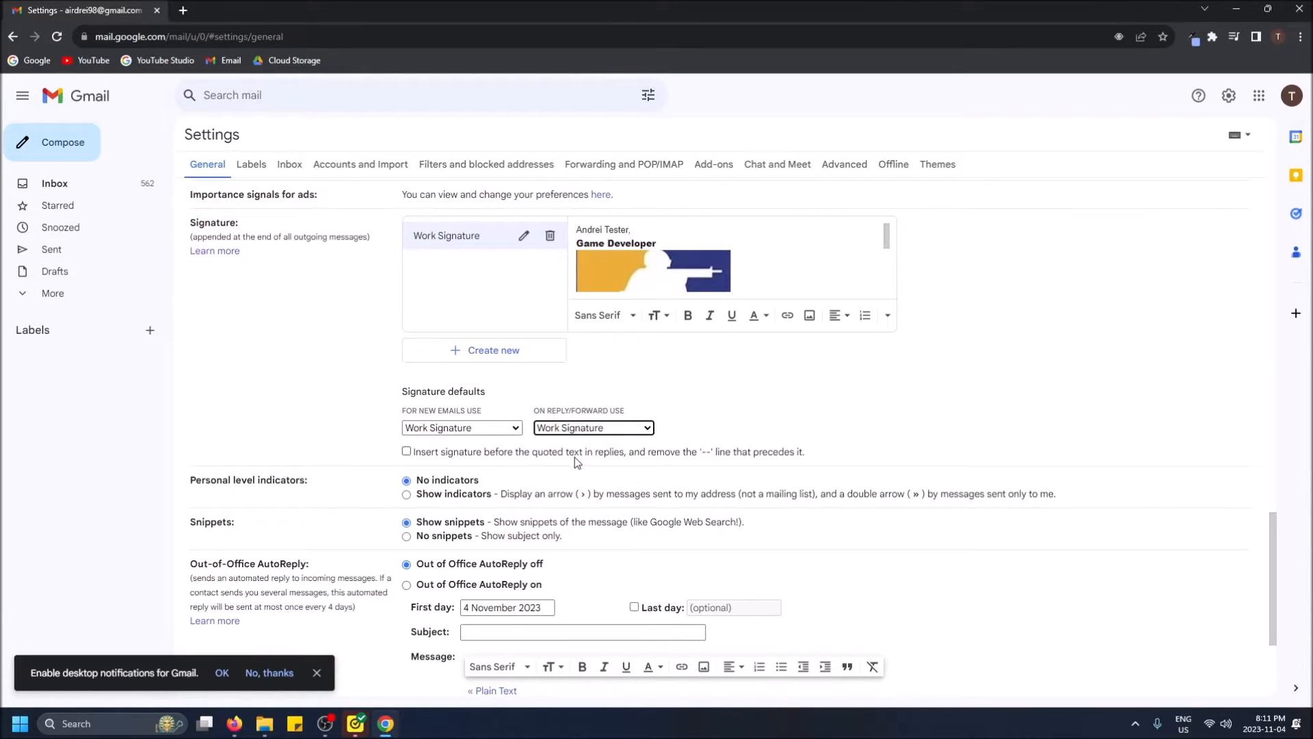
{"action": "mouse_move", "coordinate": [434, 462]}
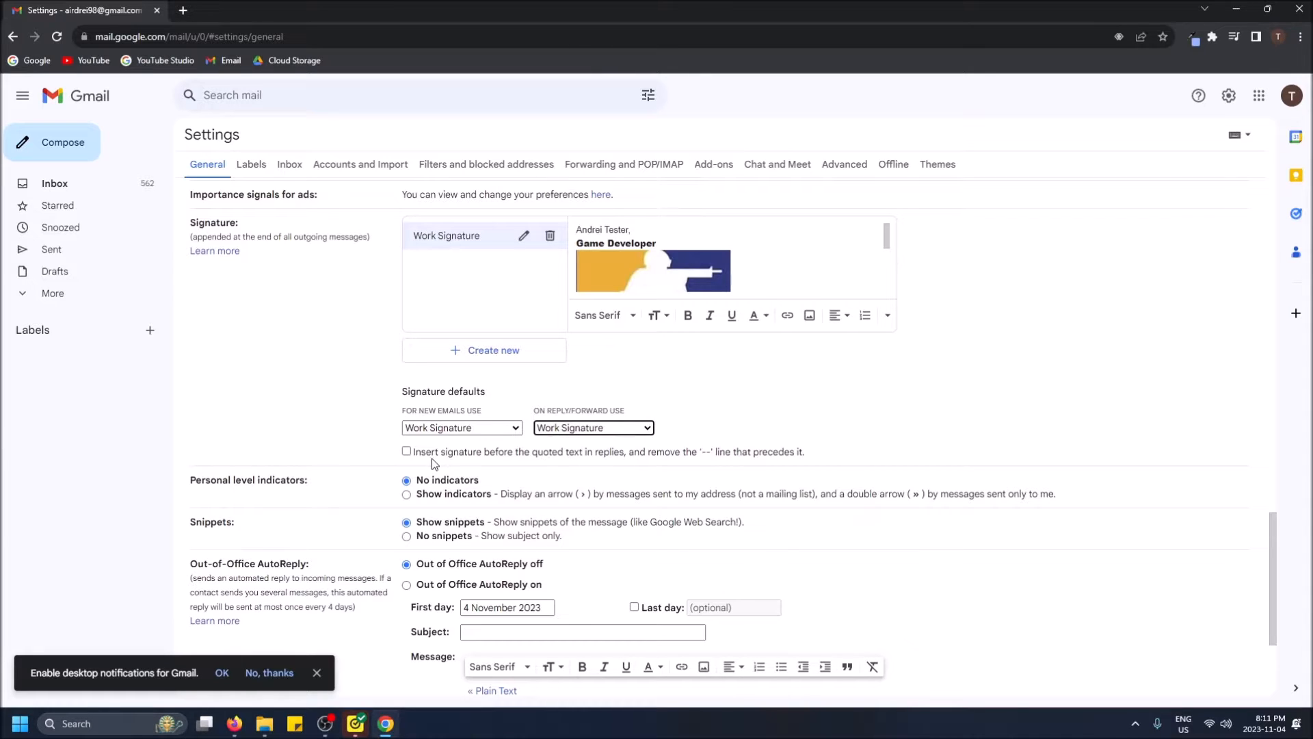
{"action": "mouse_move", "coordinate": [513, 458]}
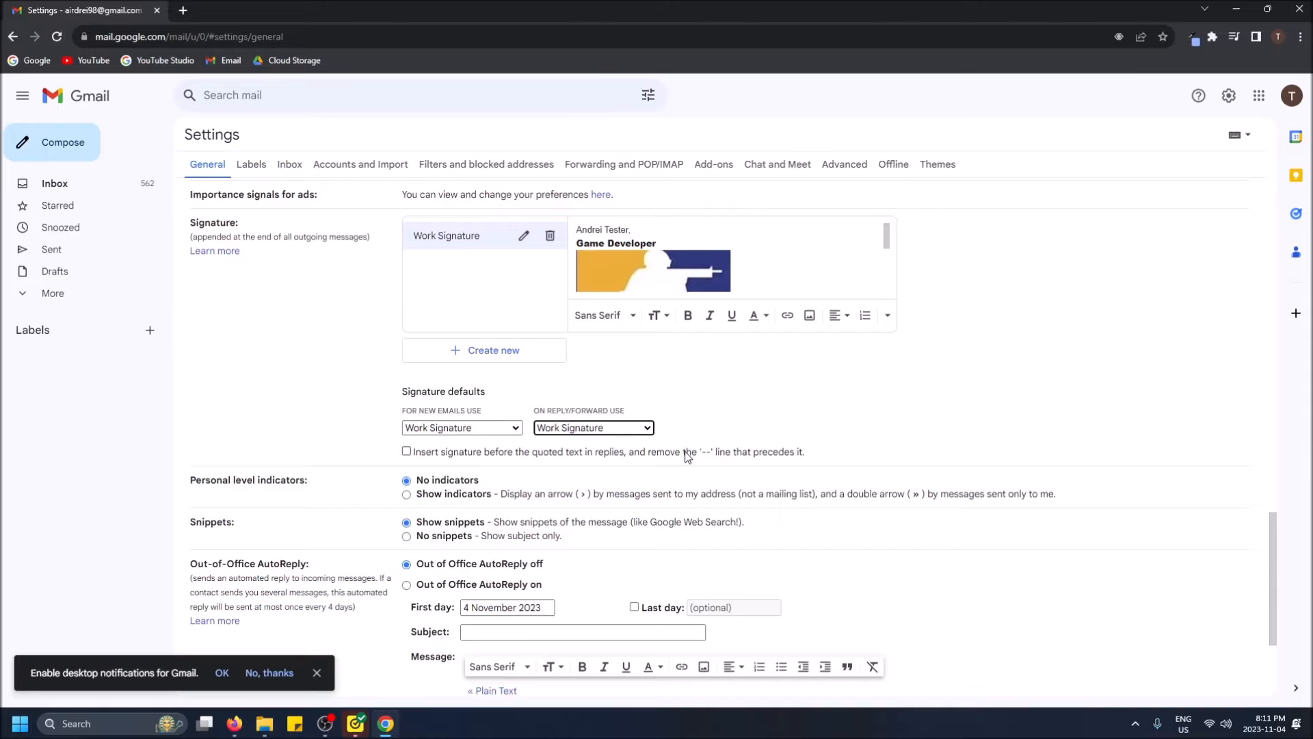
{"action": "mouse_move", "coordinate": [285, 449]}
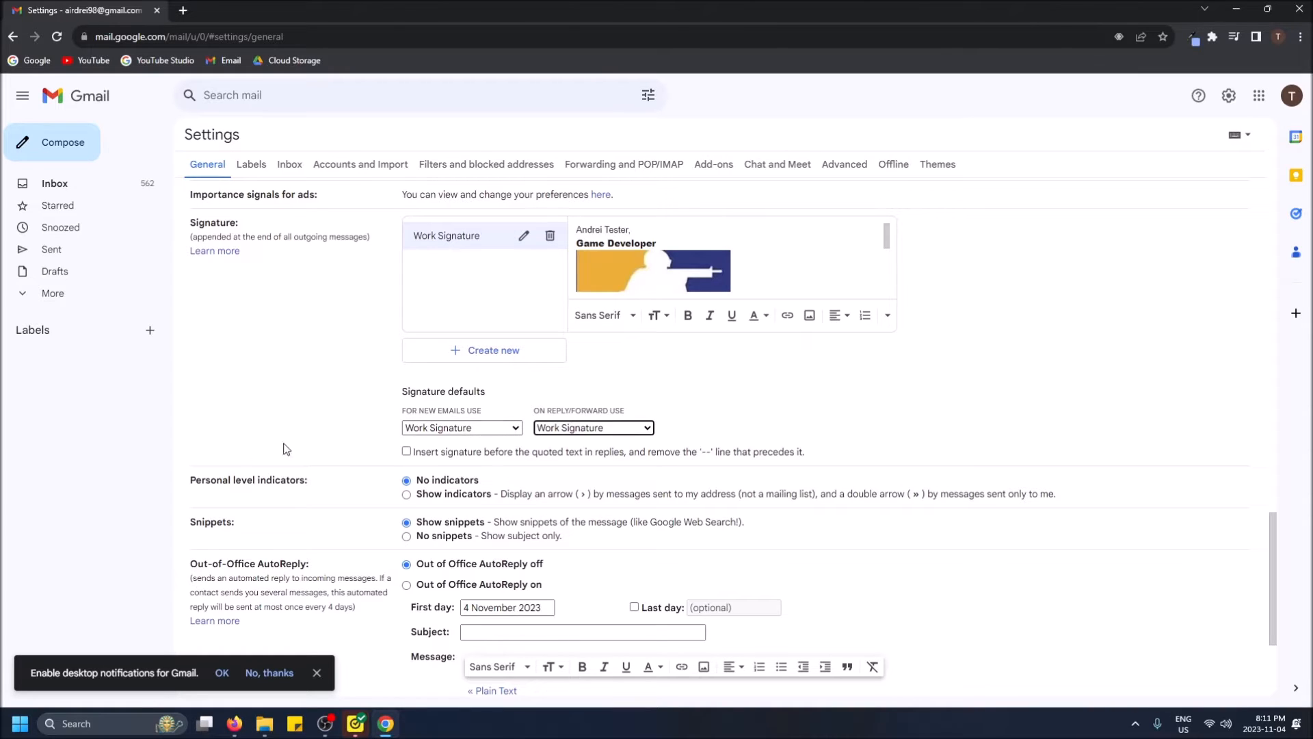
Save the signature settings and return to the inbox.
{"action": "scroll", "scroll_direction": "down", "scroll_amount": 3}
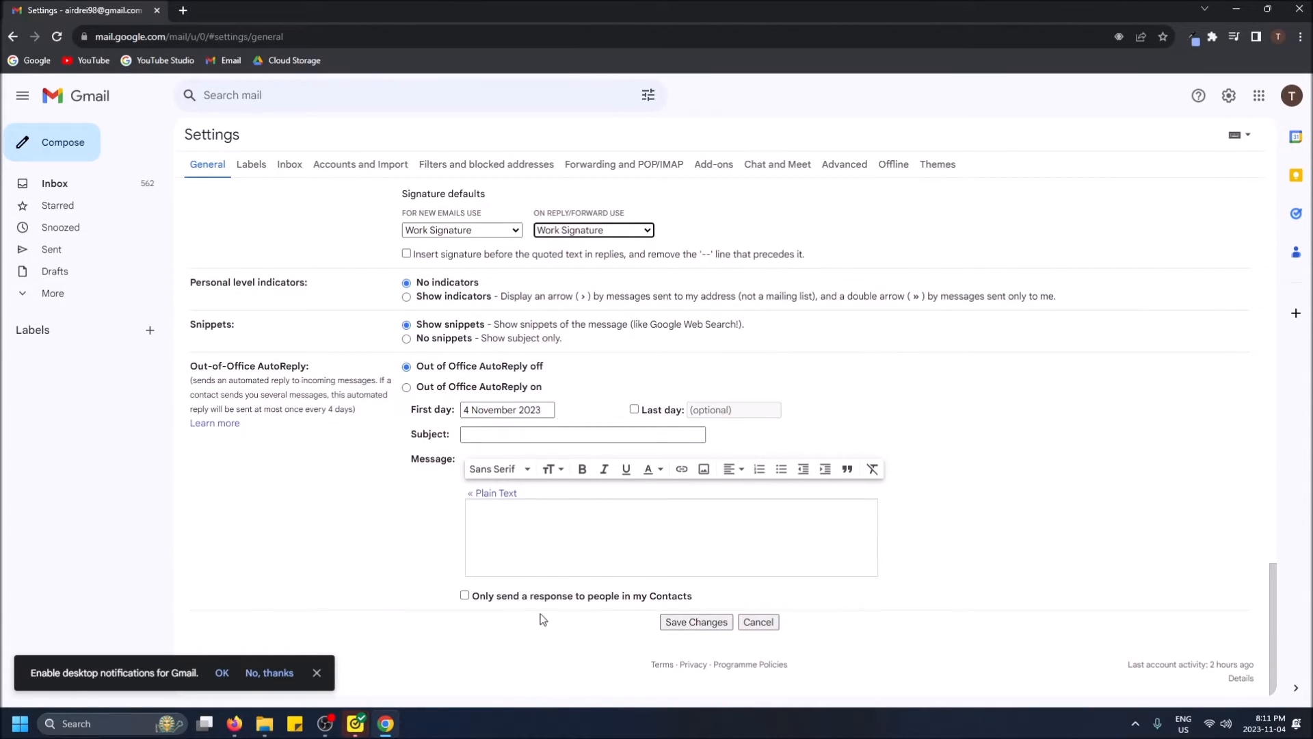
{"action": "left_click", "coordinate": [695, 621]}
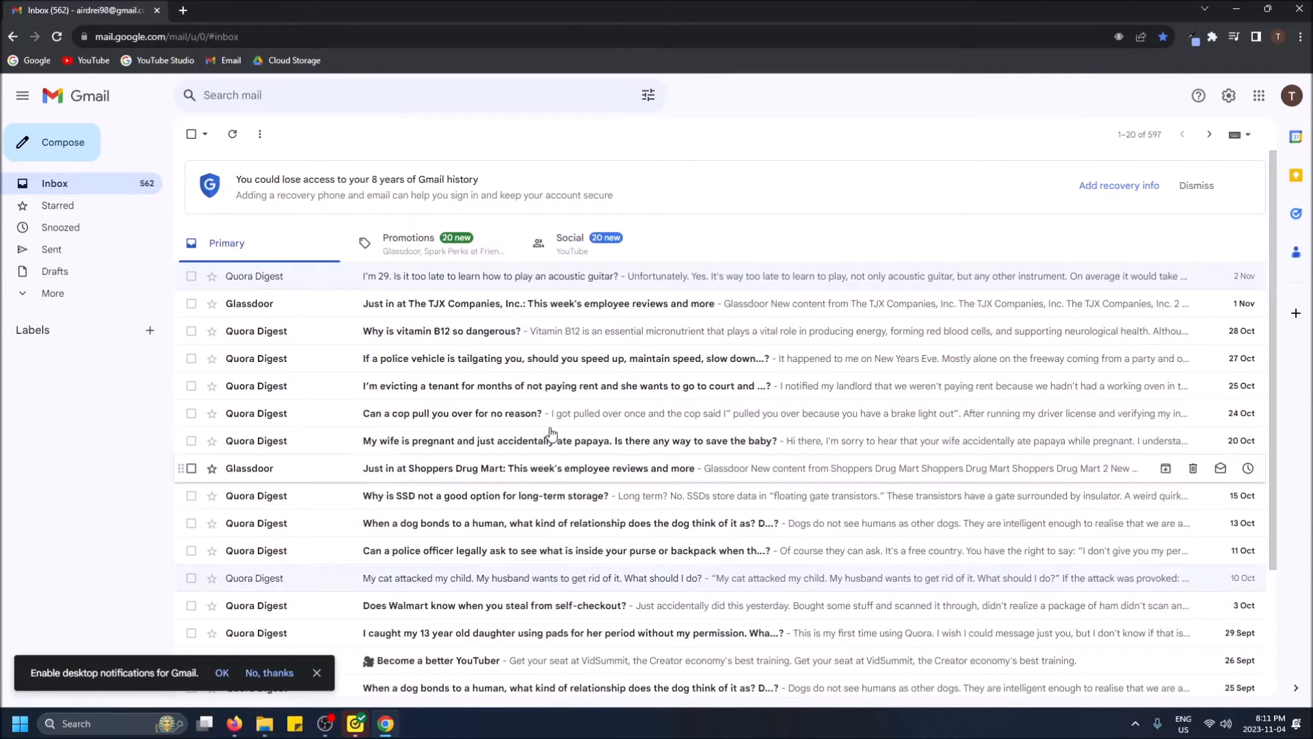
Start a reply to the Quora Digest acoustic guitar email to check the signature.
{"action": "left_click", "coordinate": [52, 141]}
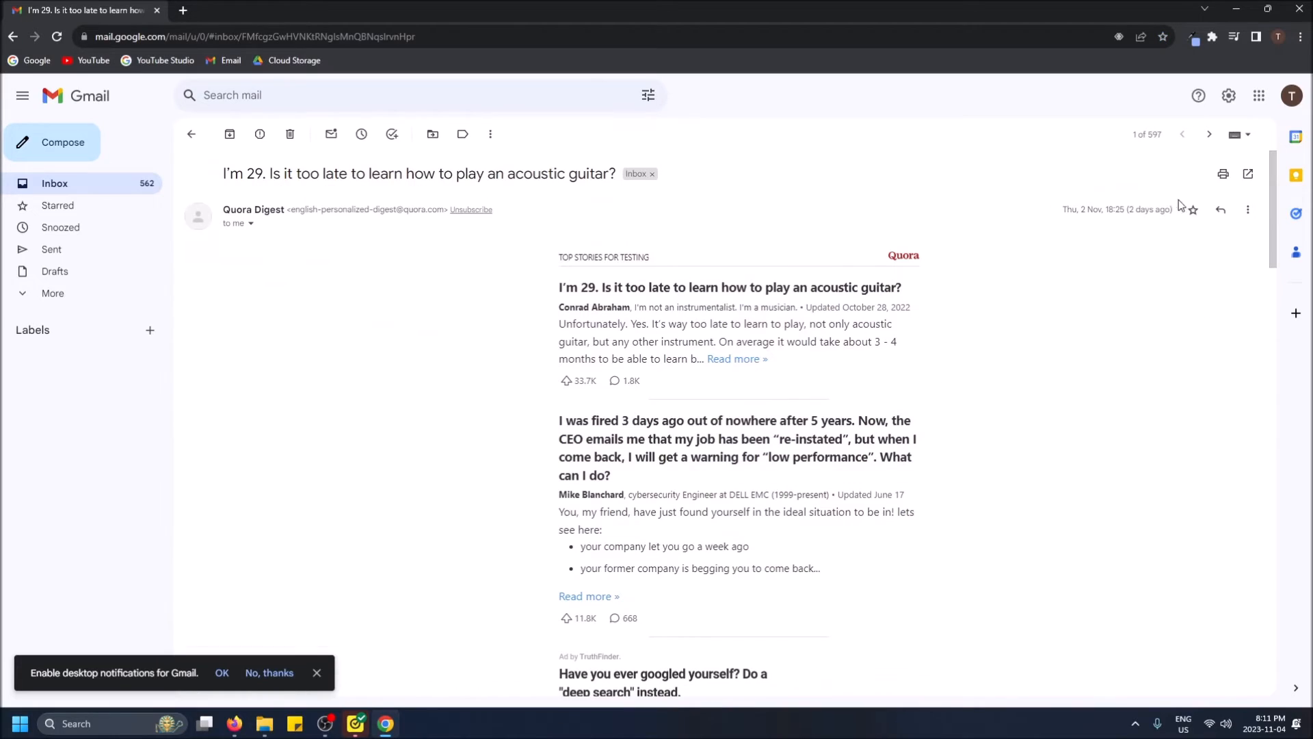
{"action": "left_click", "coordinate": [1220, 210]}
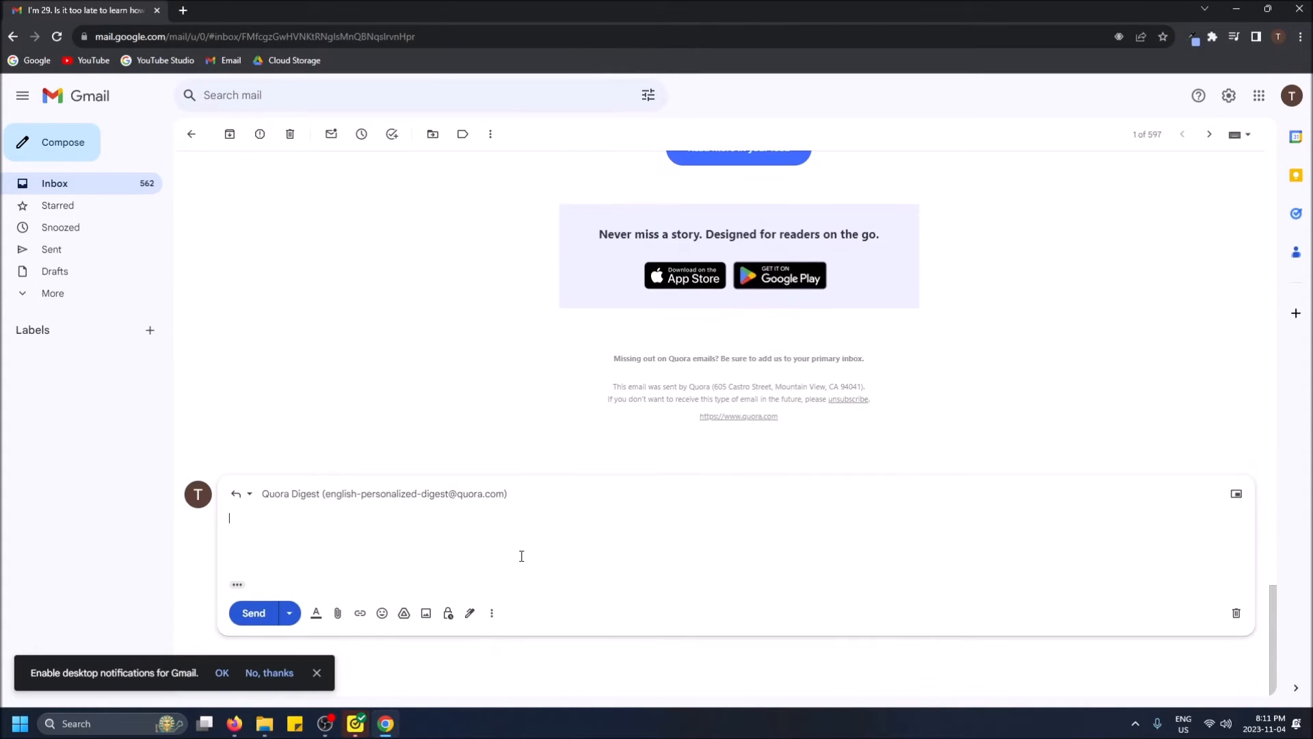
{"action": "scroll", "scroll_direction": "down", "scroll_amount": 3}
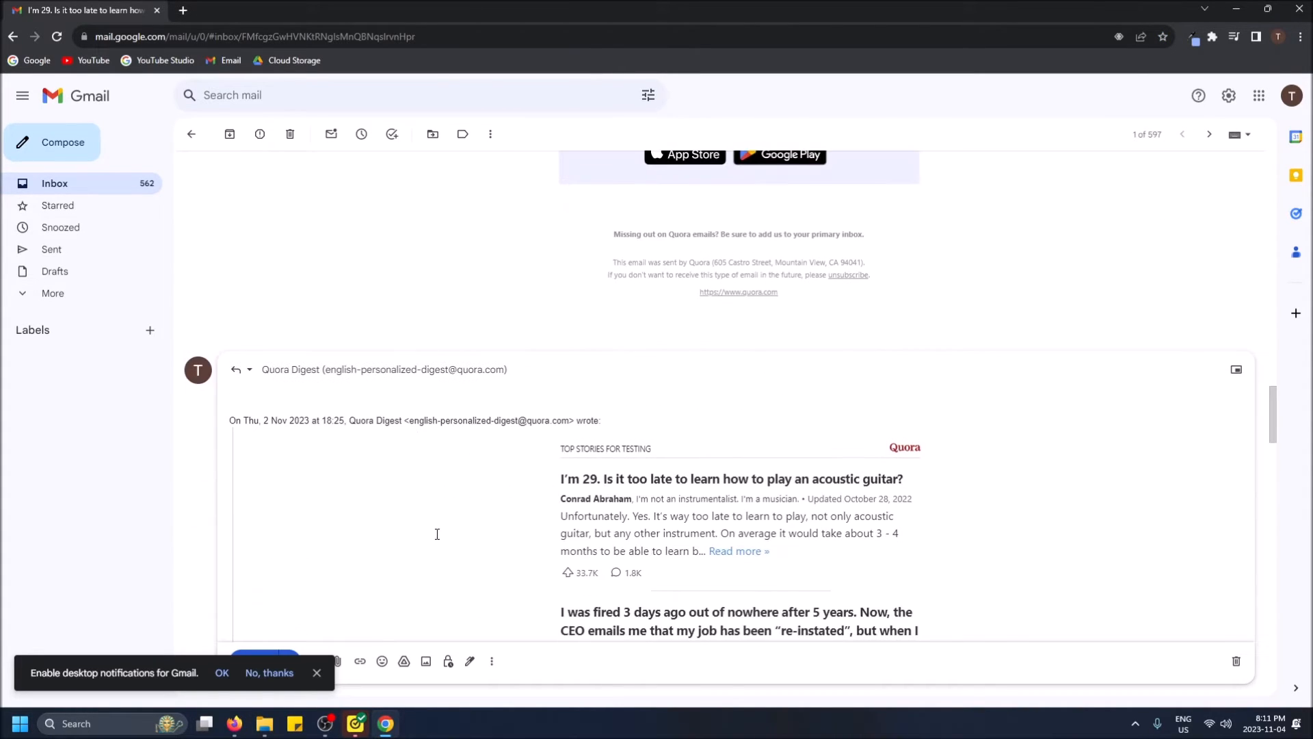